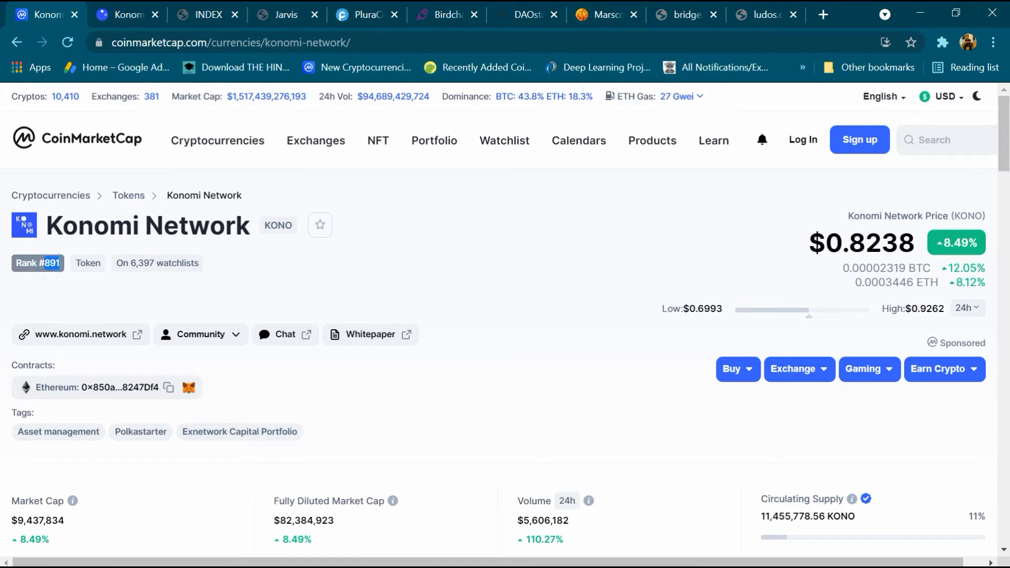
Highlight the 6,397 watchlist count and 7.51% ETH change, then reveal the all-time KONO price chart.
double_click(136, 263)
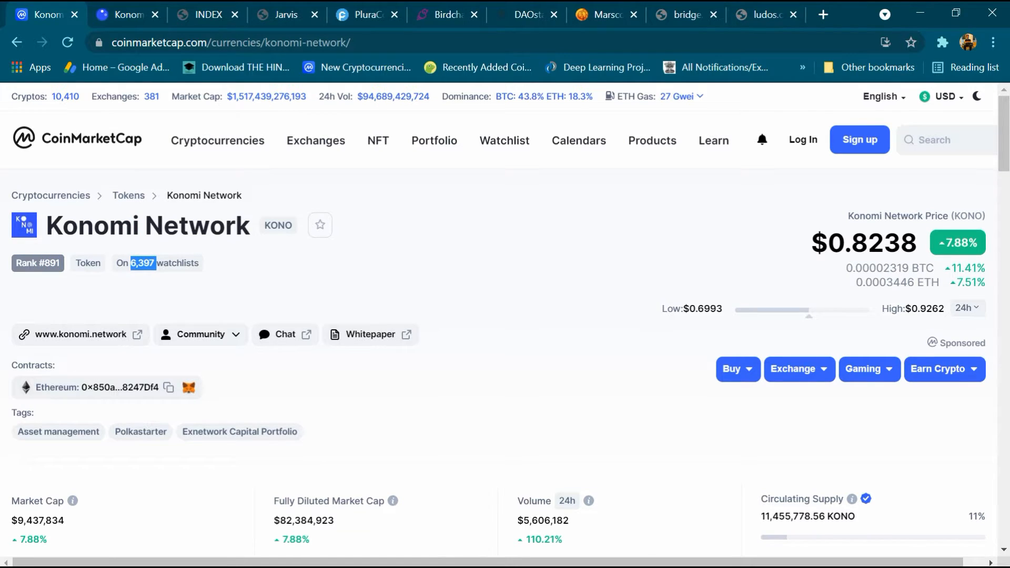
mouse_move(81, 335)
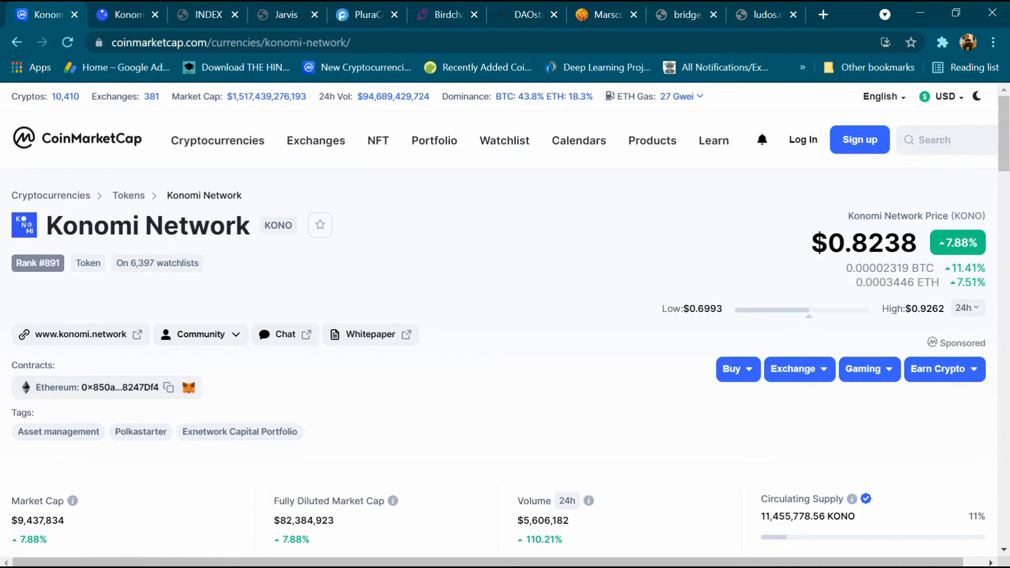
double_click(872, 244)
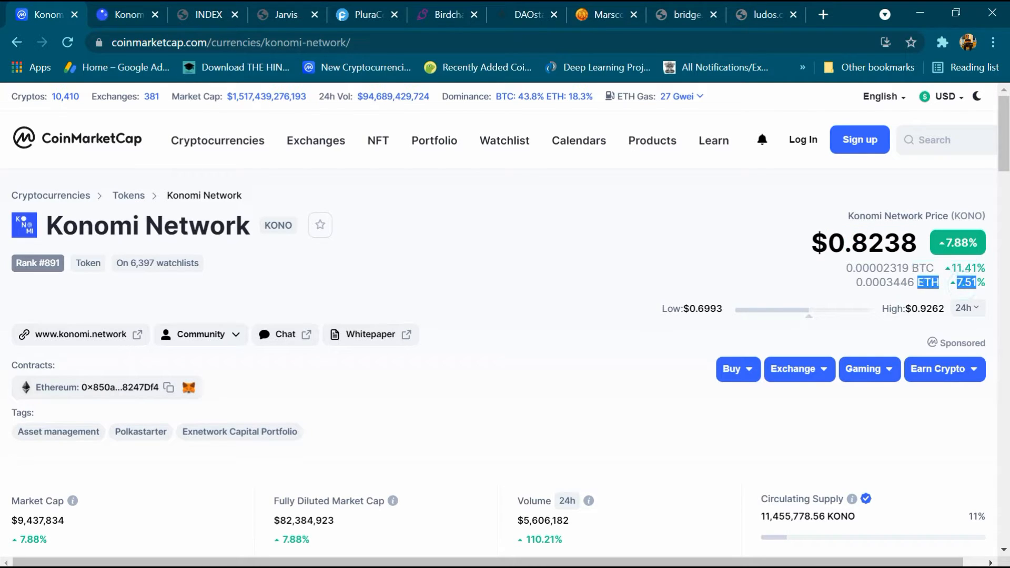
mouse_move(730, 280)
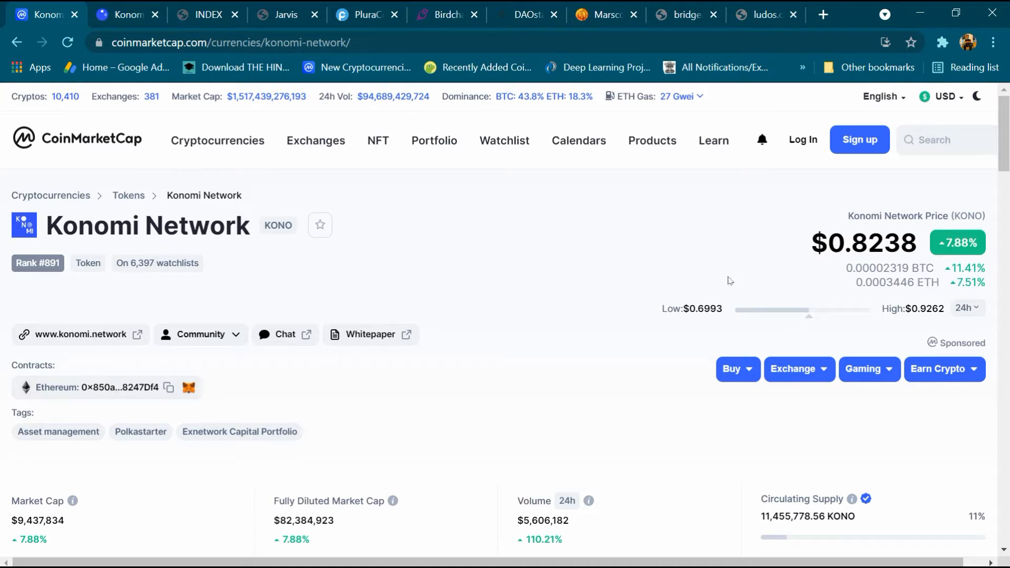
mouse_move(111, 388)
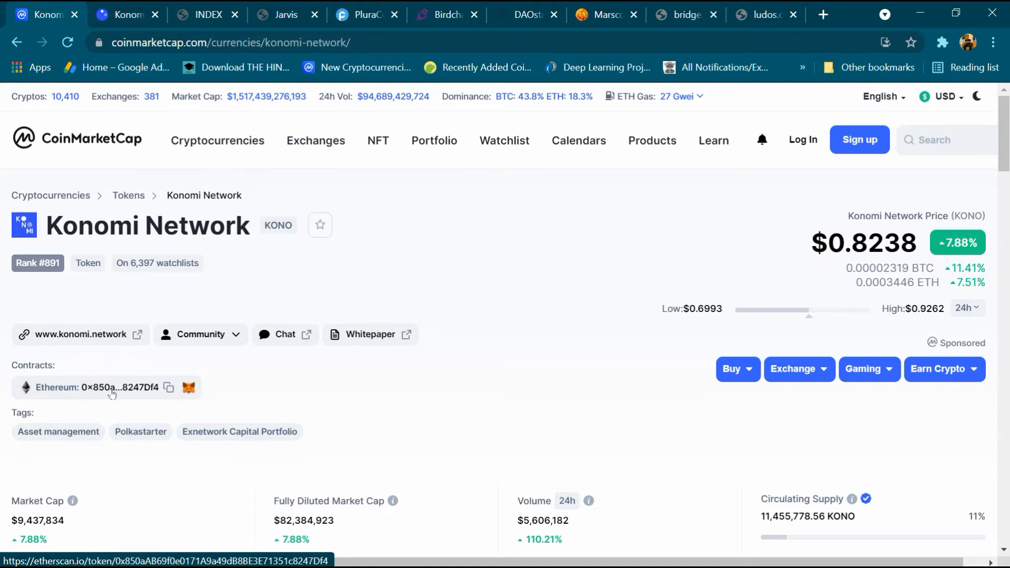
scroll(down, 3)
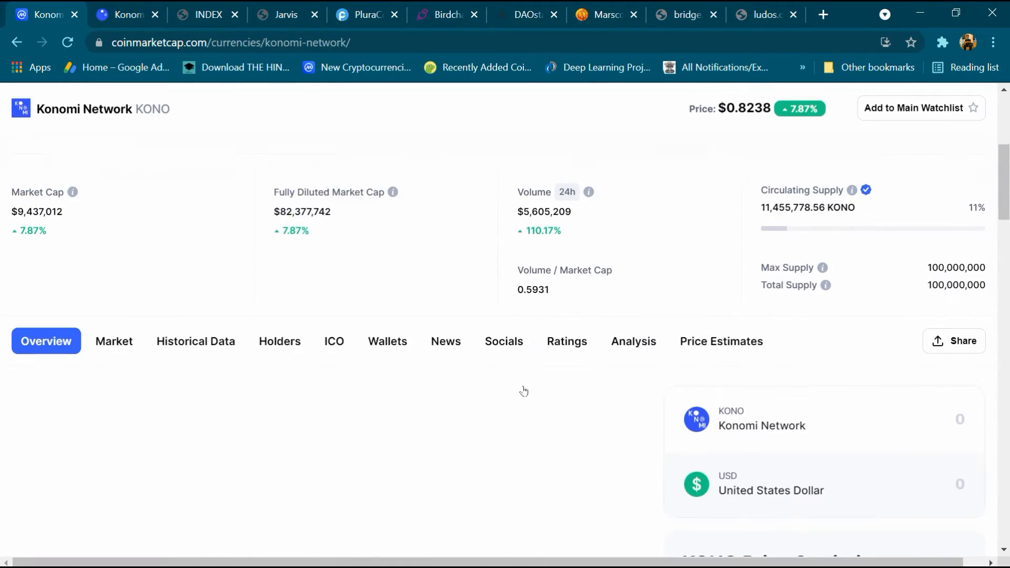
scroll(down, 3)
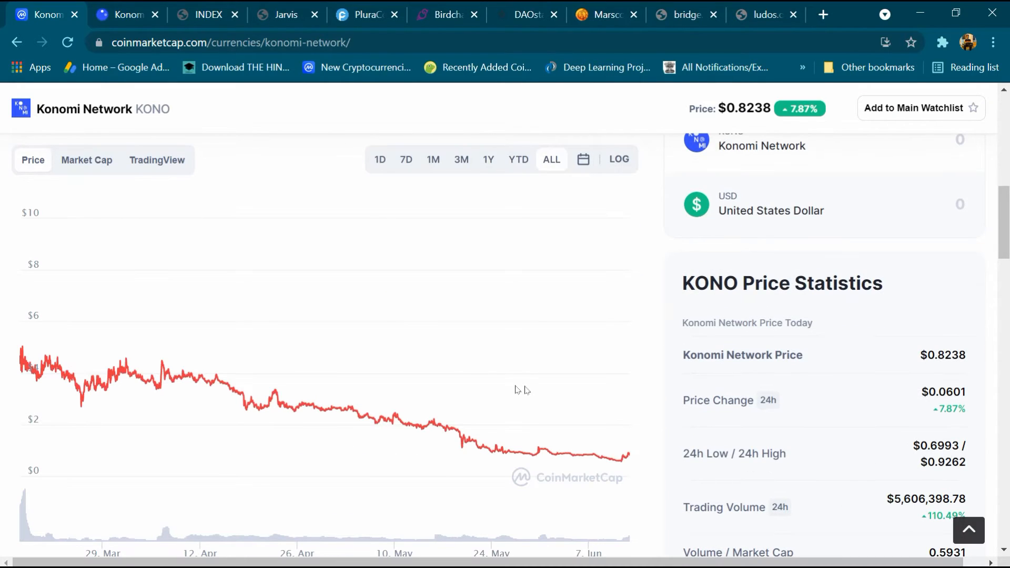
mouse_move(240, 386)
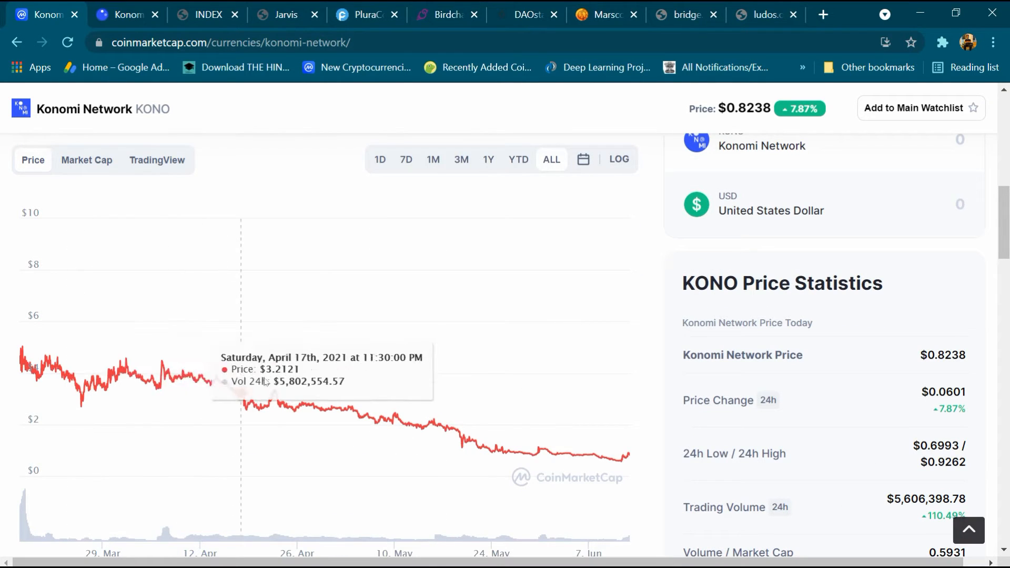
mouse_move(625, 458)
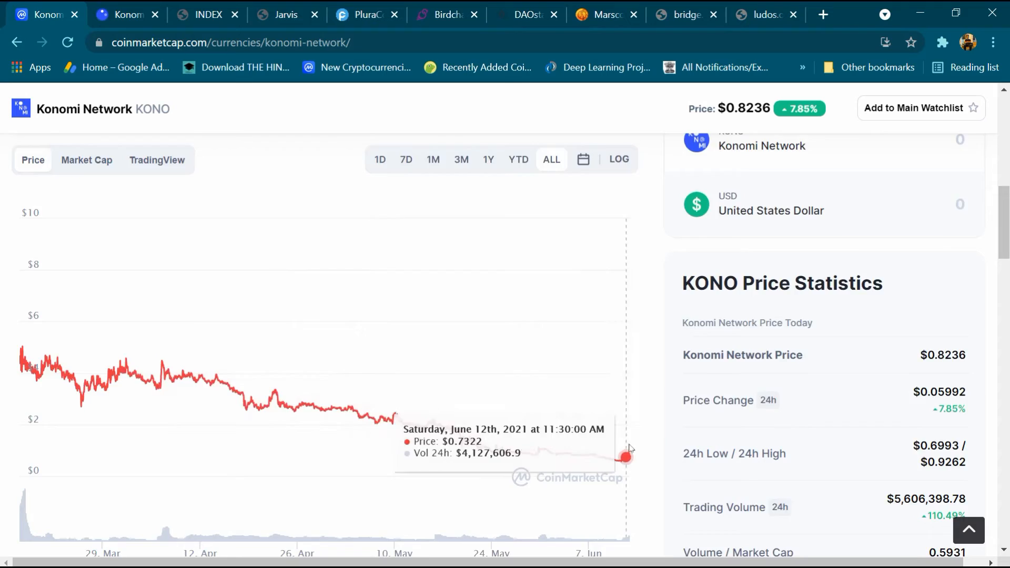
scroll(up, 3)
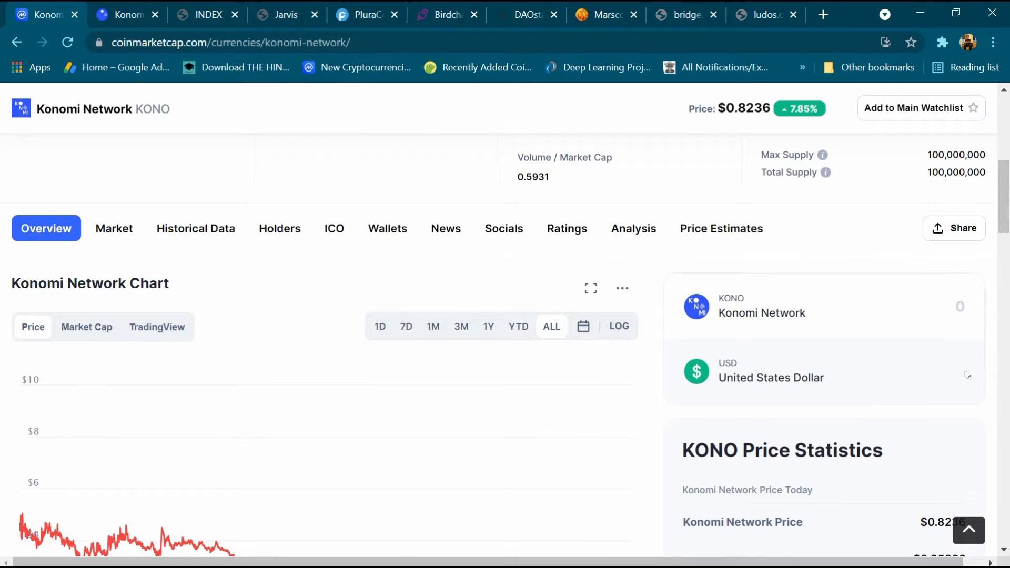
Enter 100 USD in the KONO converter and highlight the resulting 121.20 KONO.
text(100)
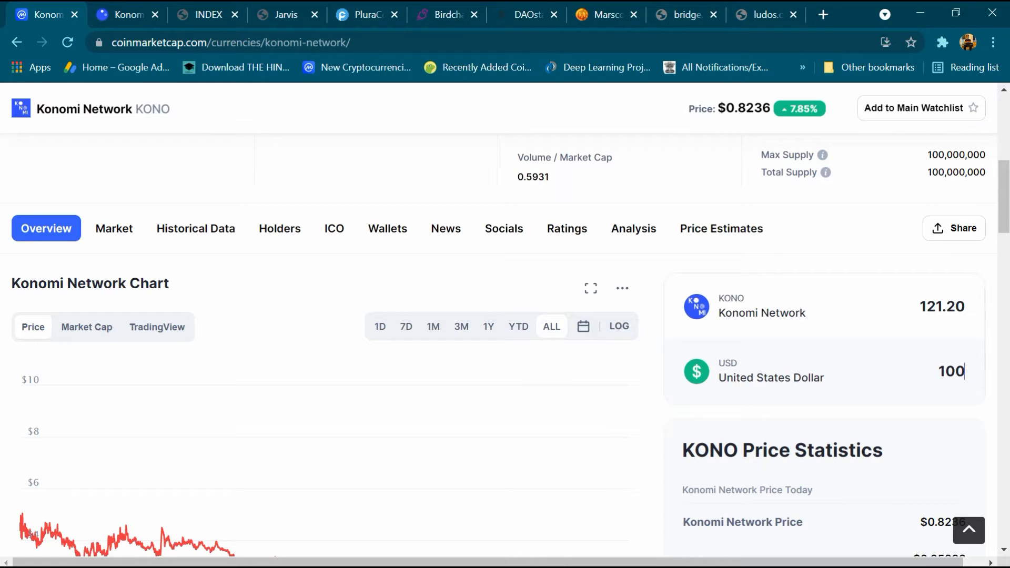
double_click(940, 306)
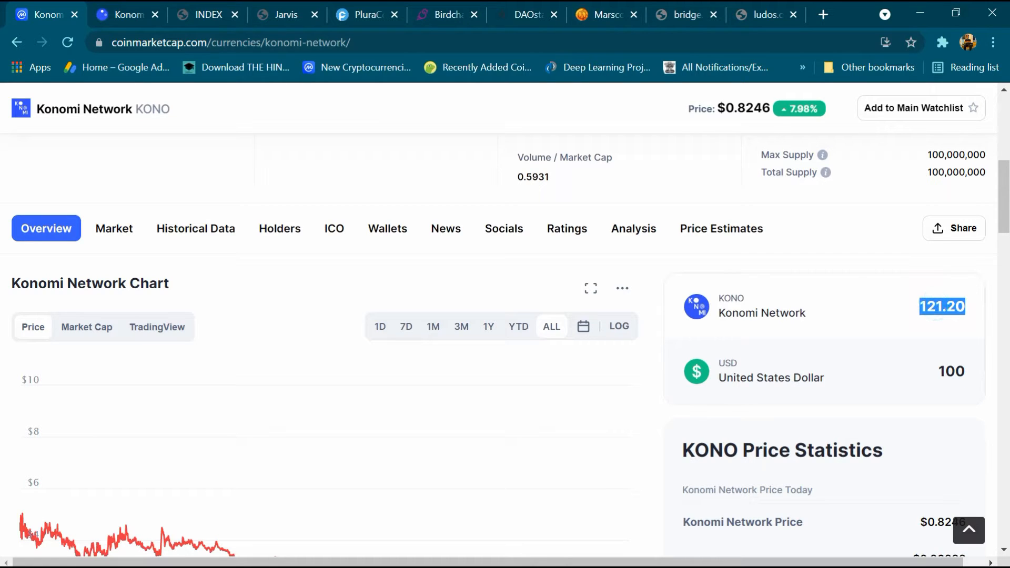
scroll(down, 3)
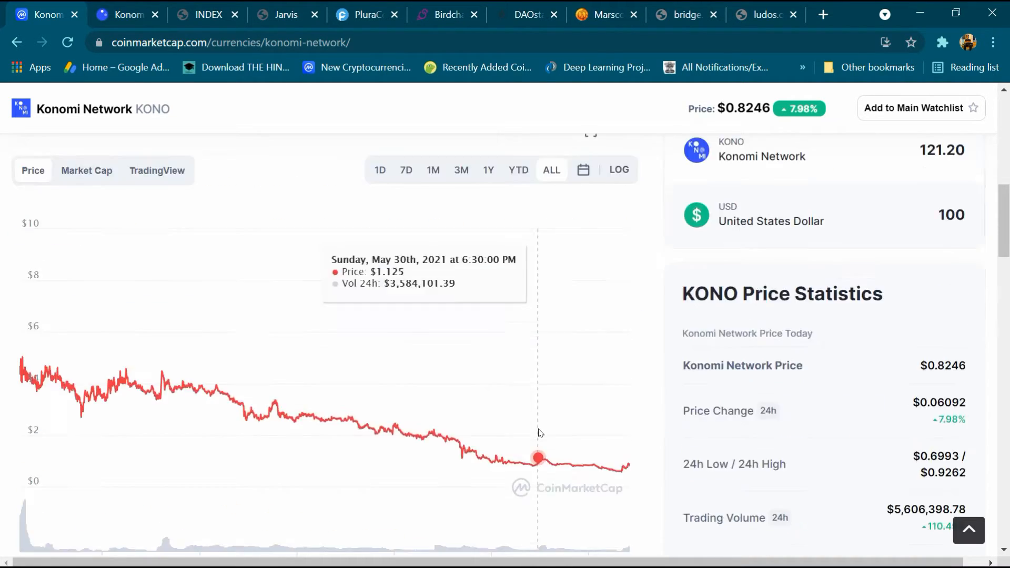
Expand the full Konomi Network description and highlight the 100,000,000 KONO max supply.
scroll(down, 3)
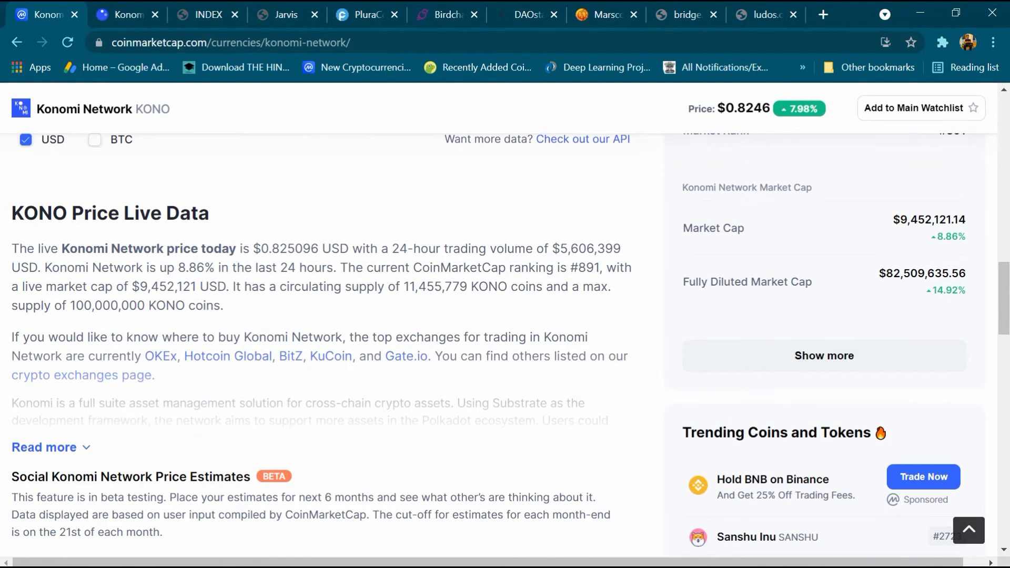
click(44, 447)
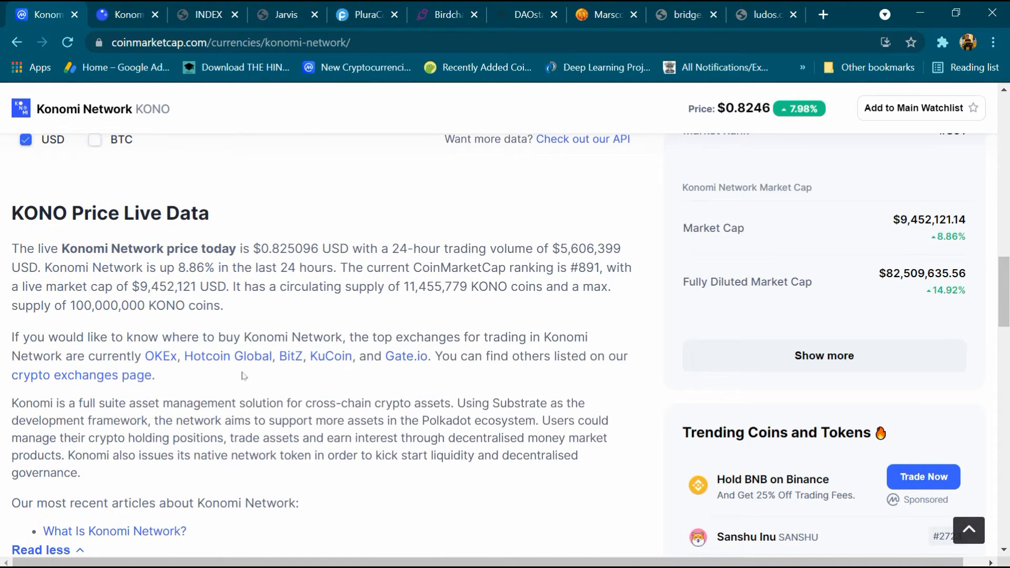
mouse_move(289, 303)
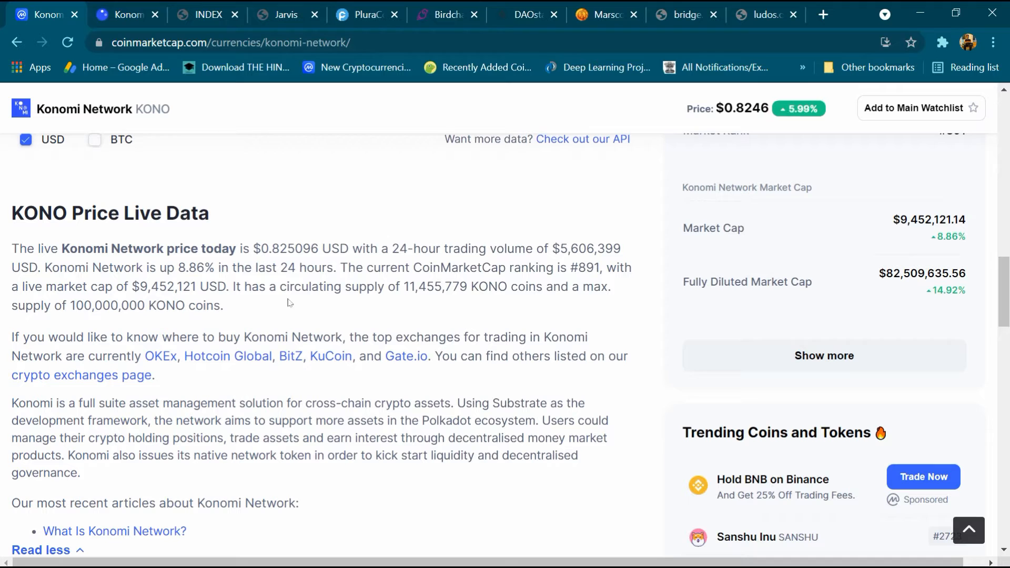
double_click(107, 306)
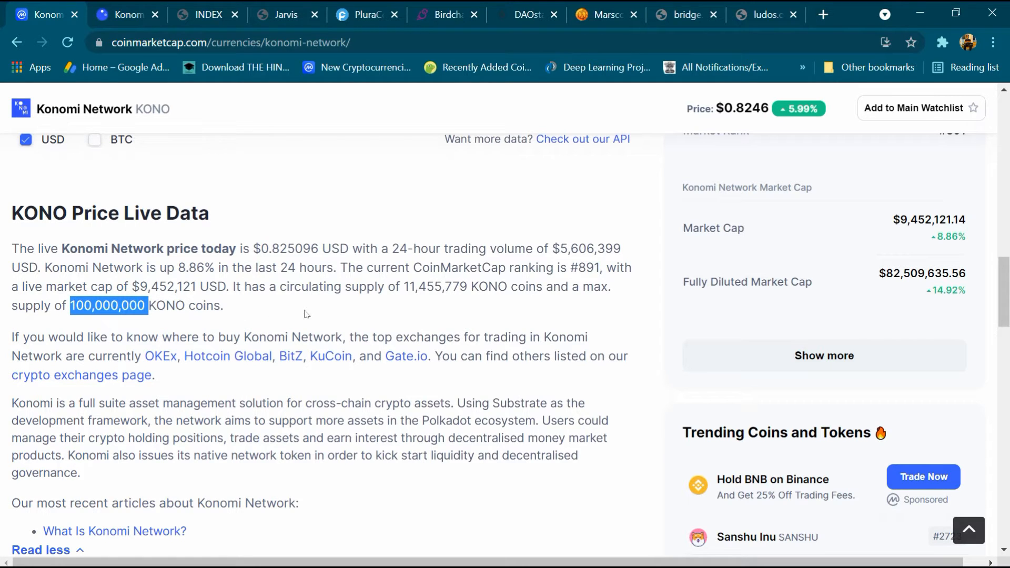
scroll(up, 3)
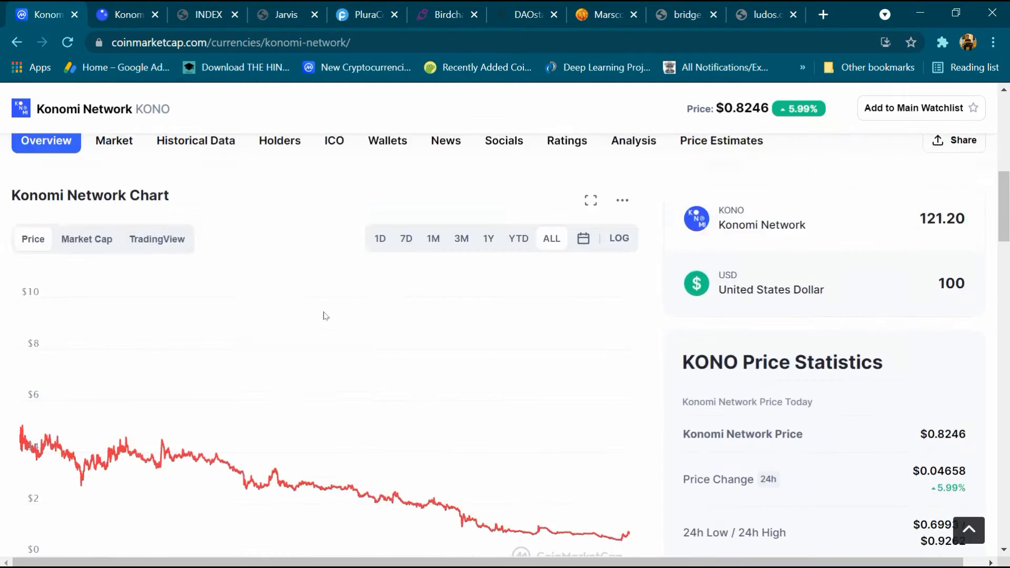
scroll(up, 3)
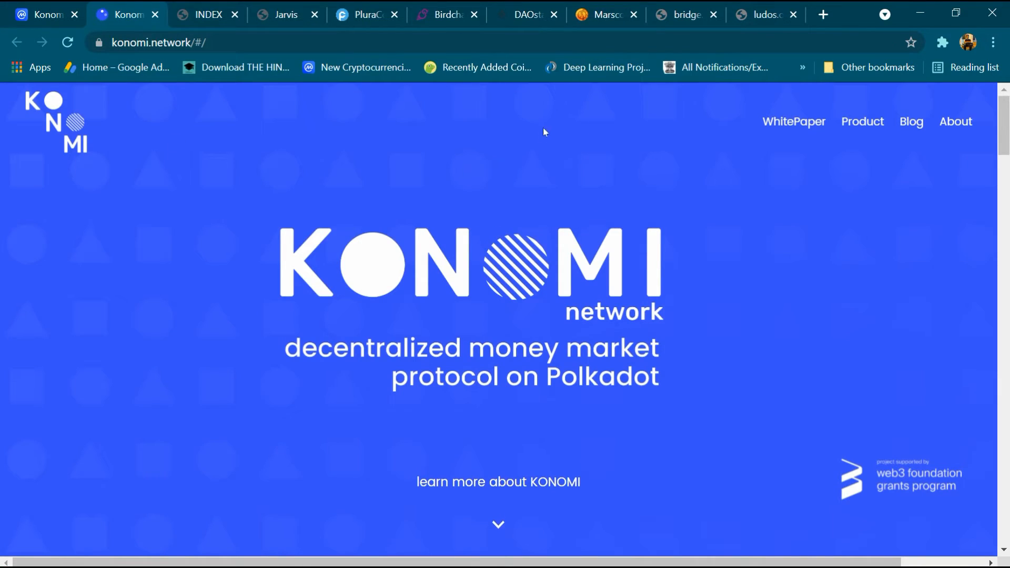
mouse_move(909, 121)
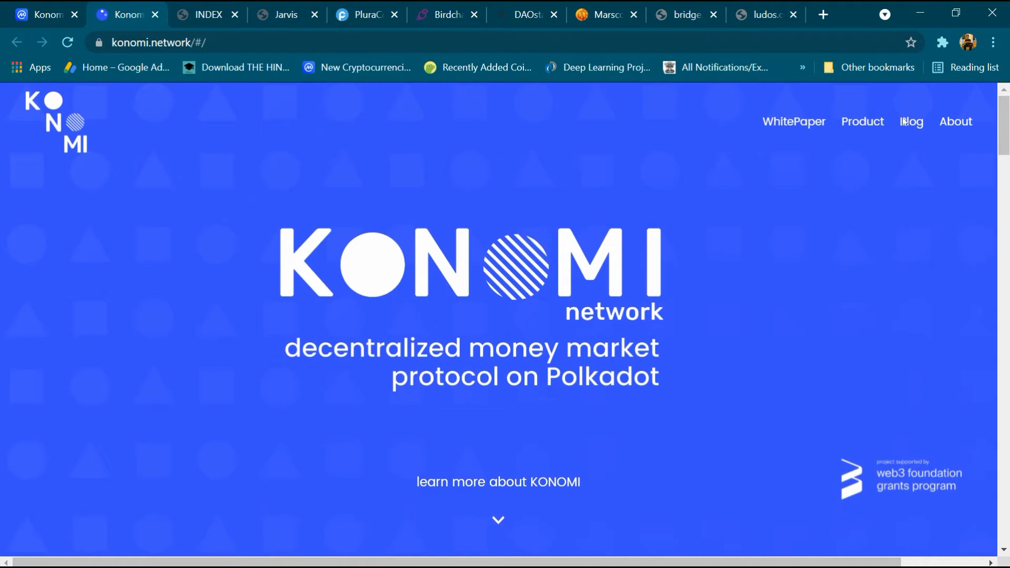
mouse_move(538, 175)
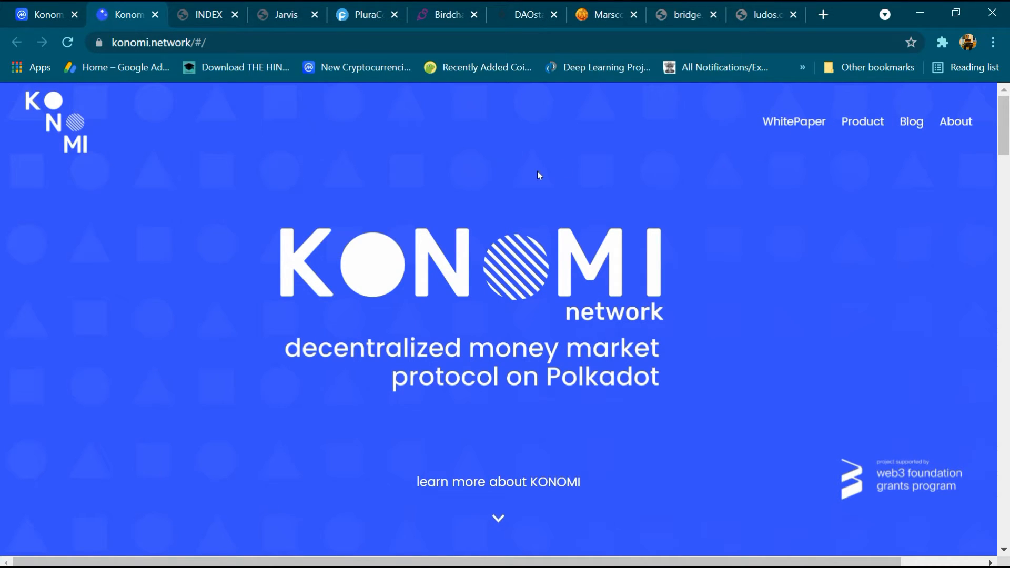
mouse_move(487, 353)
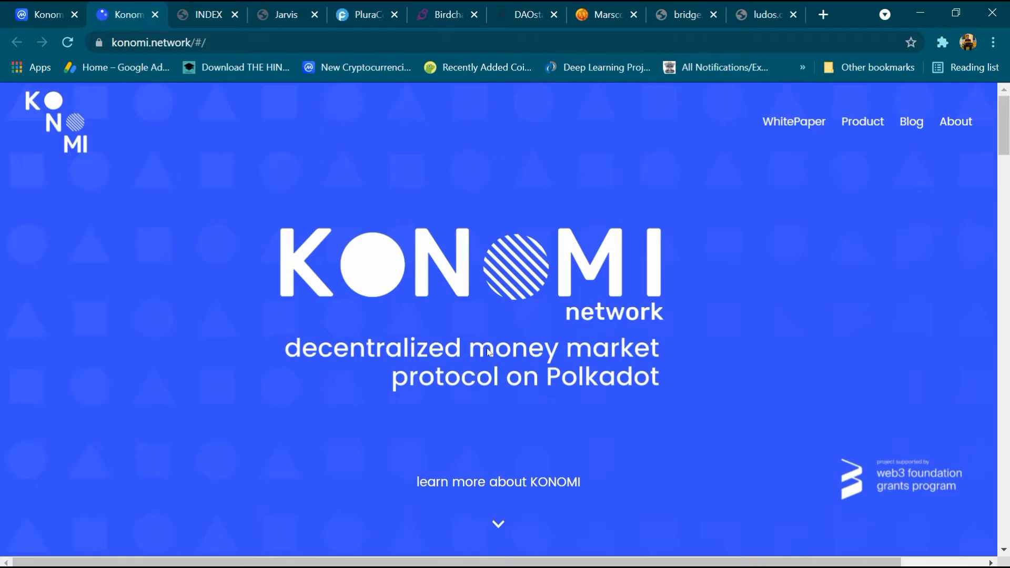
mouse_move(555, 392)
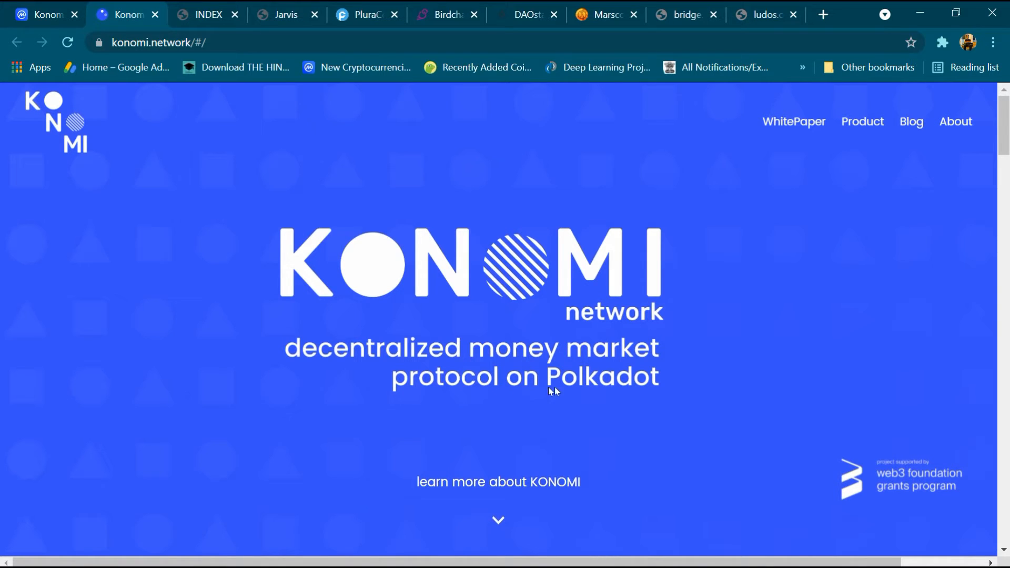
mouse_move(557, 392)
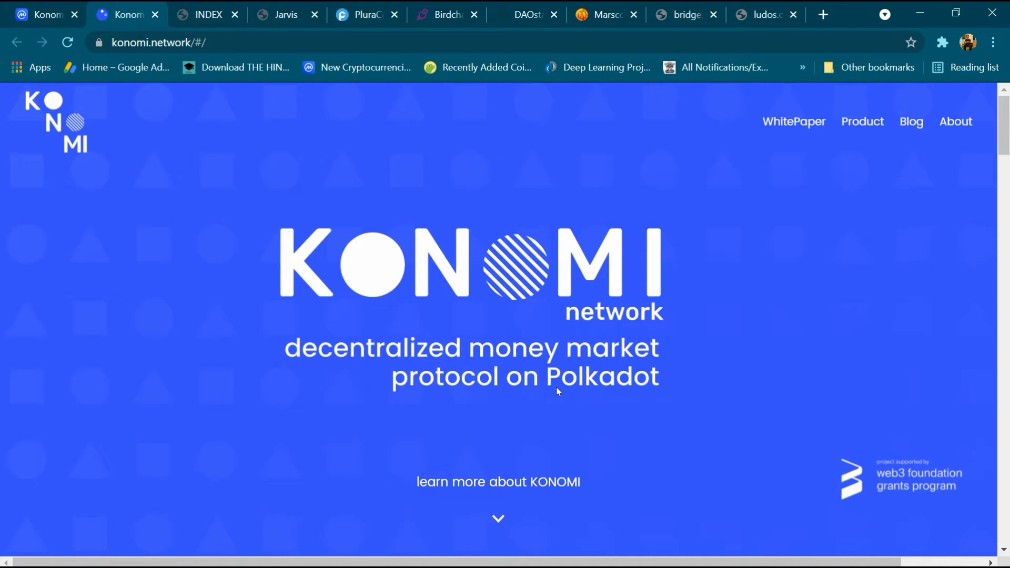
Scroll past the hero banner to the 'KONOMI is a decentralised liquidity' section.
scroll(down, 3)
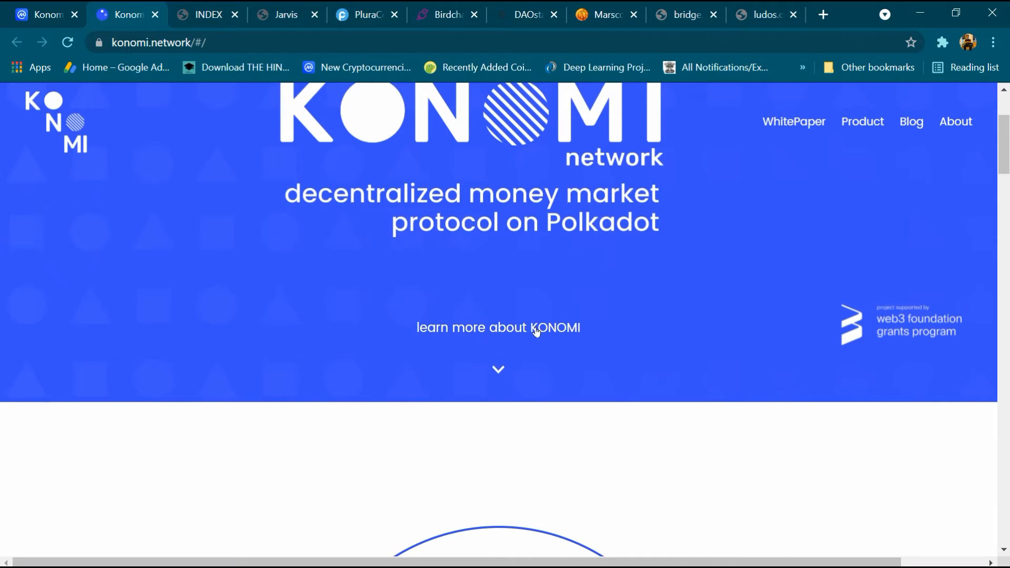
scroll(down, 3)
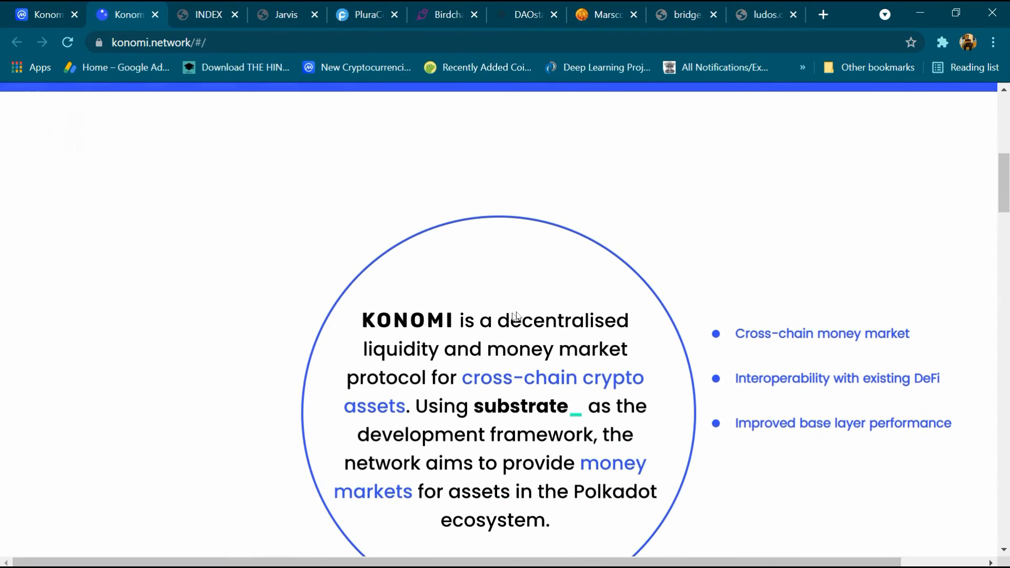
mouse_move(398, 373)
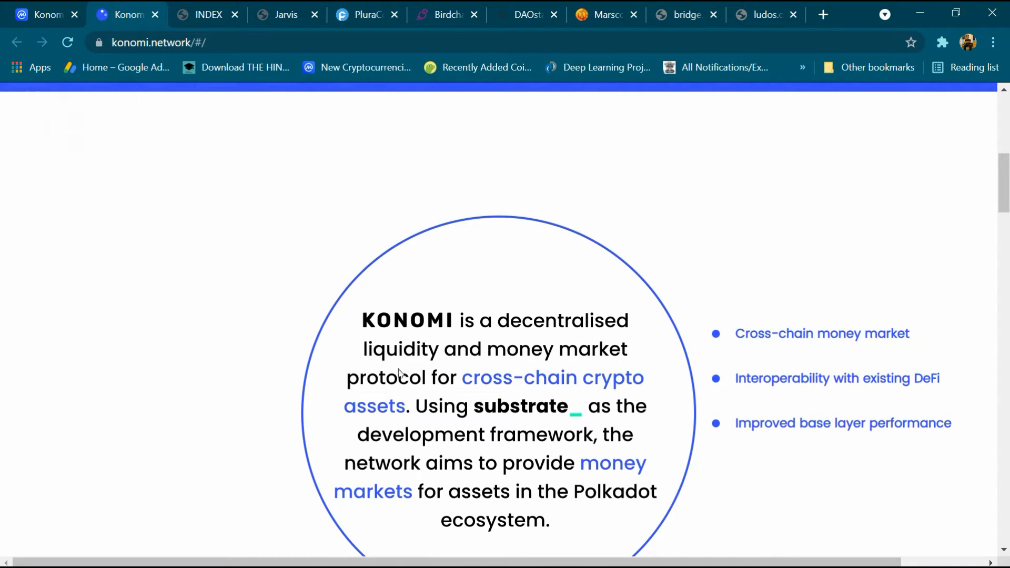
mouse_move(396, 410)
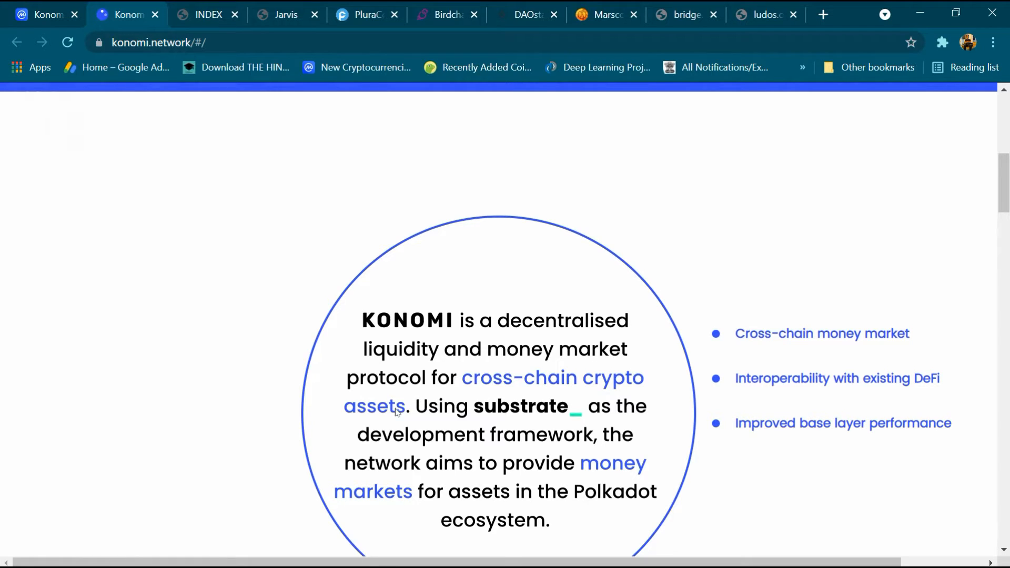
mouse_move(596, 412)
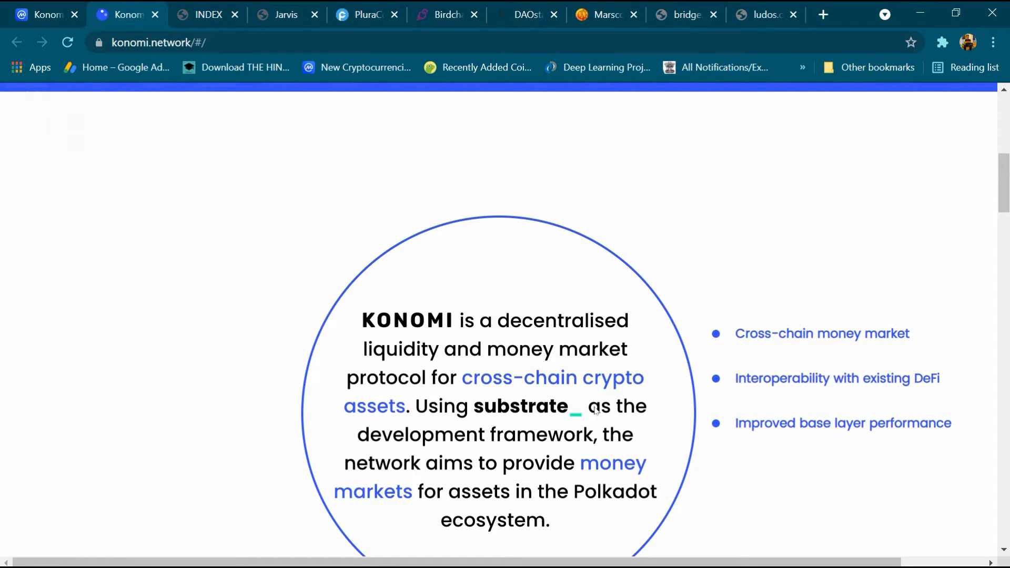
mouse_move(418, 456)
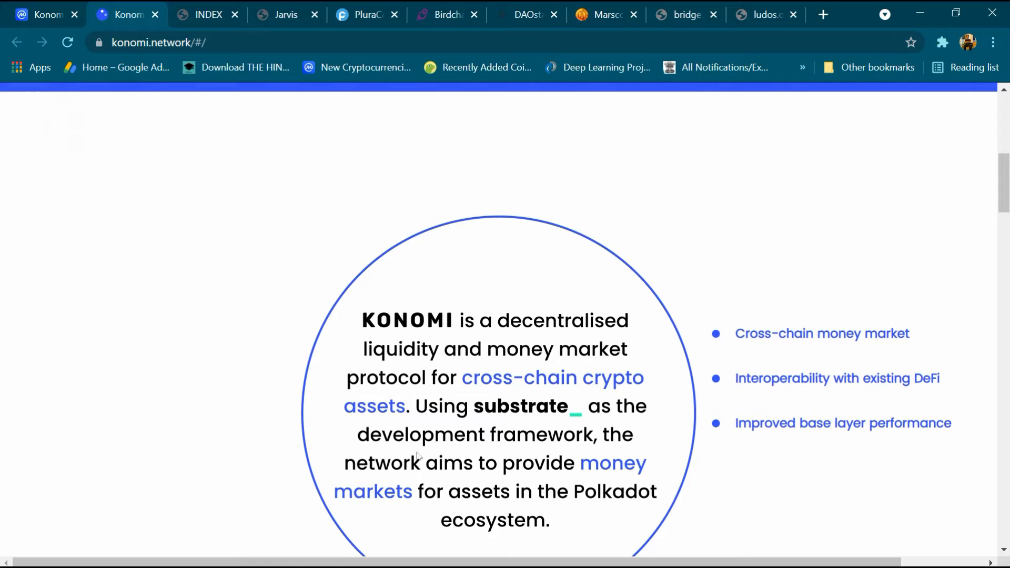
mouse_move(414, 491)
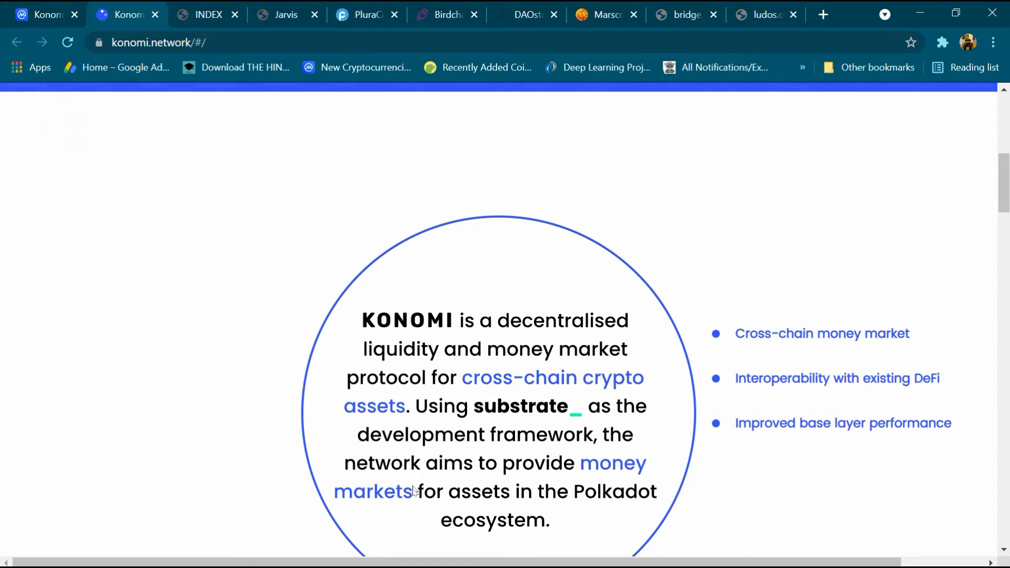
mouse_move(592, 506)
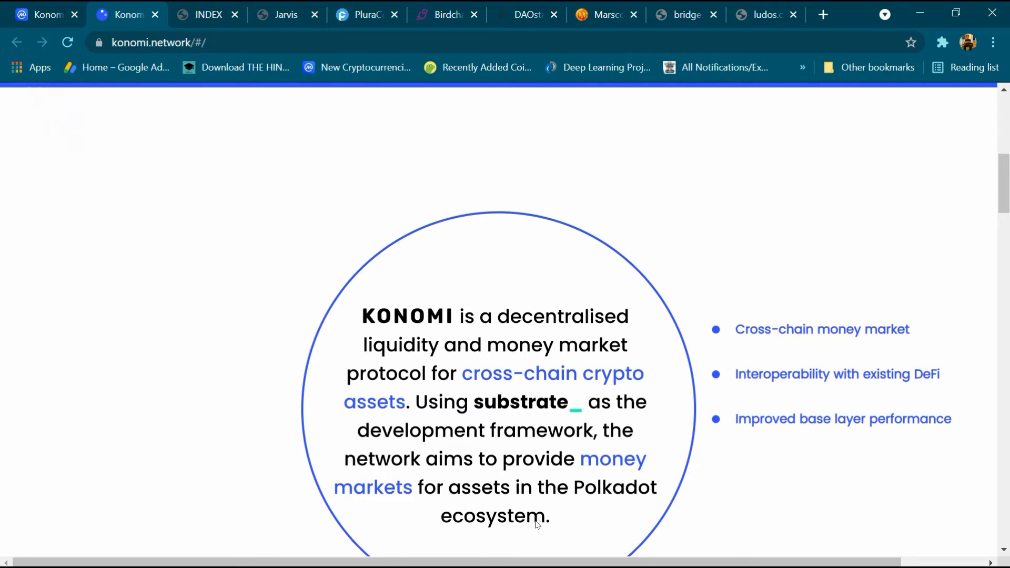
Scroll the konomi.network homepage down to the 2021 Q1–Q4 roadmap timeline.
scroll(down, 3)
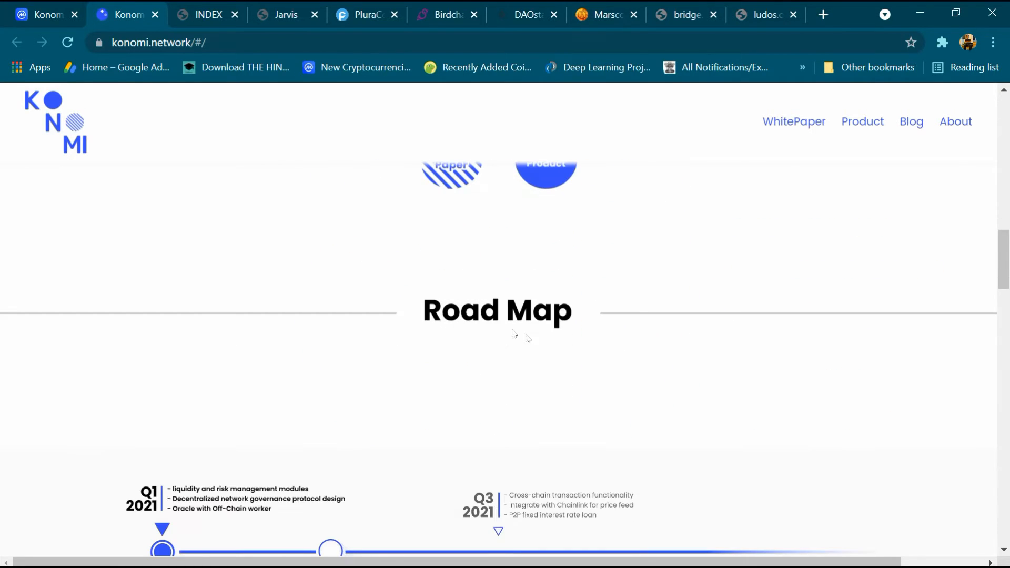
scroll(down, 3)
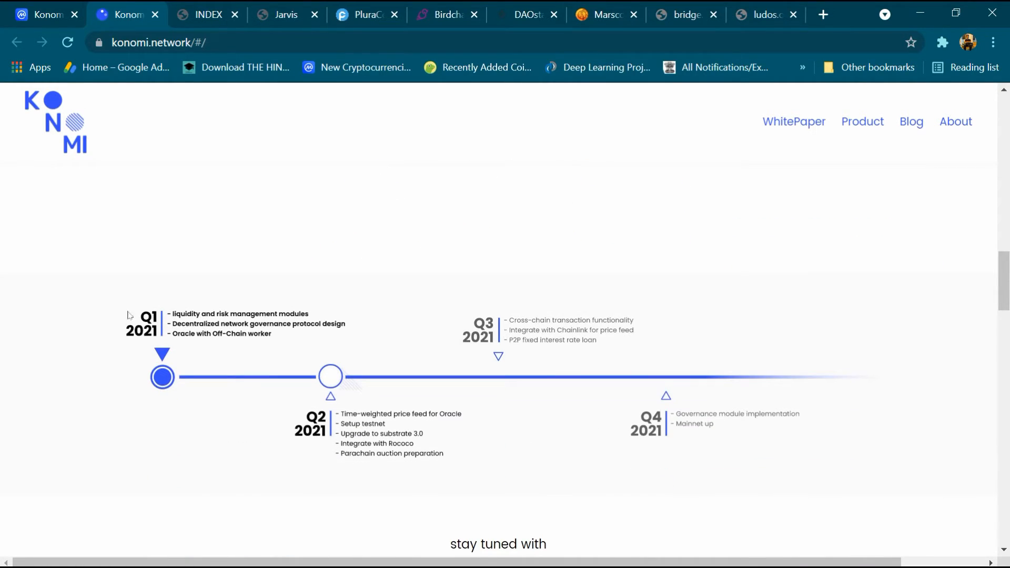
mouse_move(286, 311)
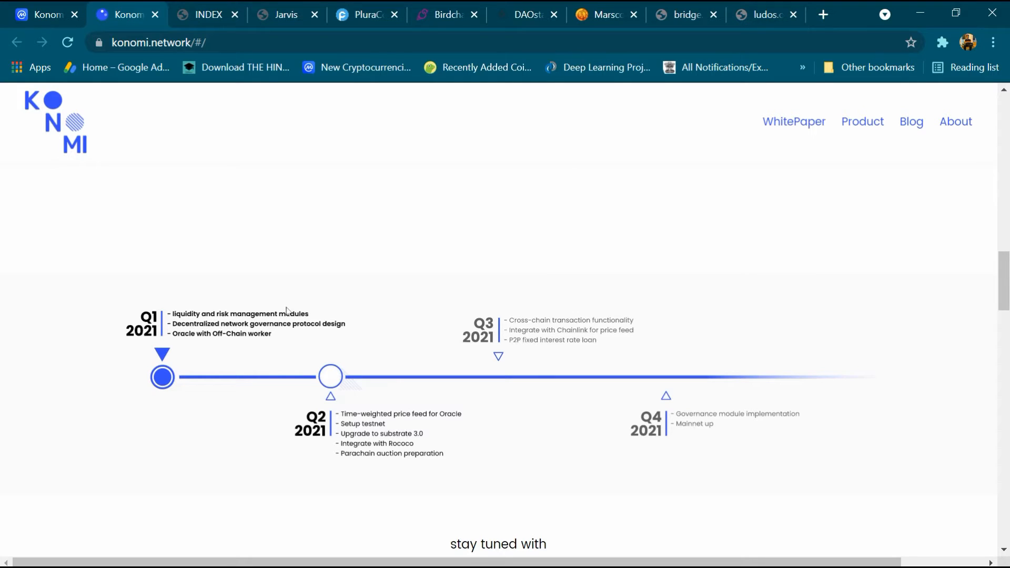
mouse_move(312, 335)
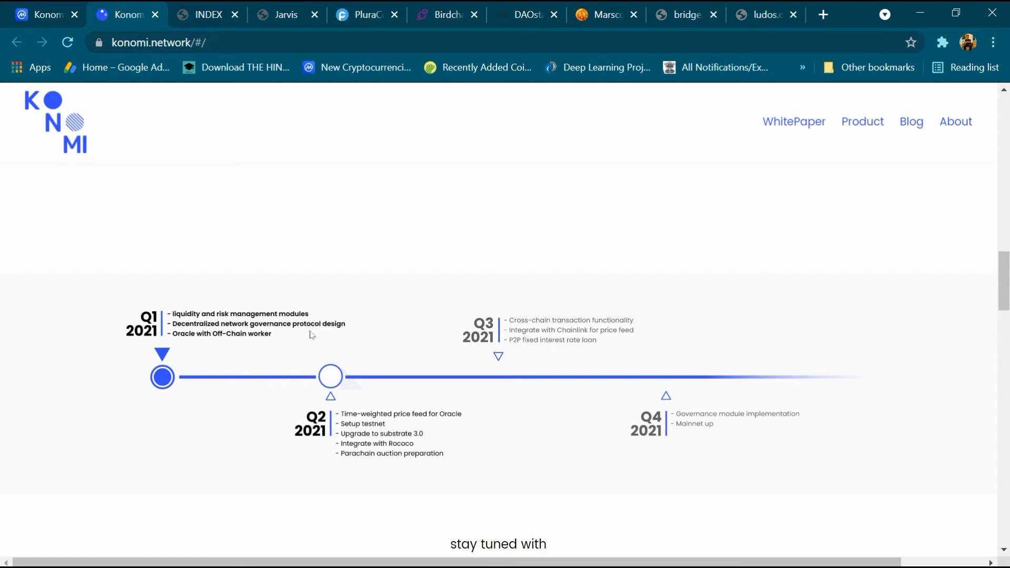
mouse_move(251, 338)
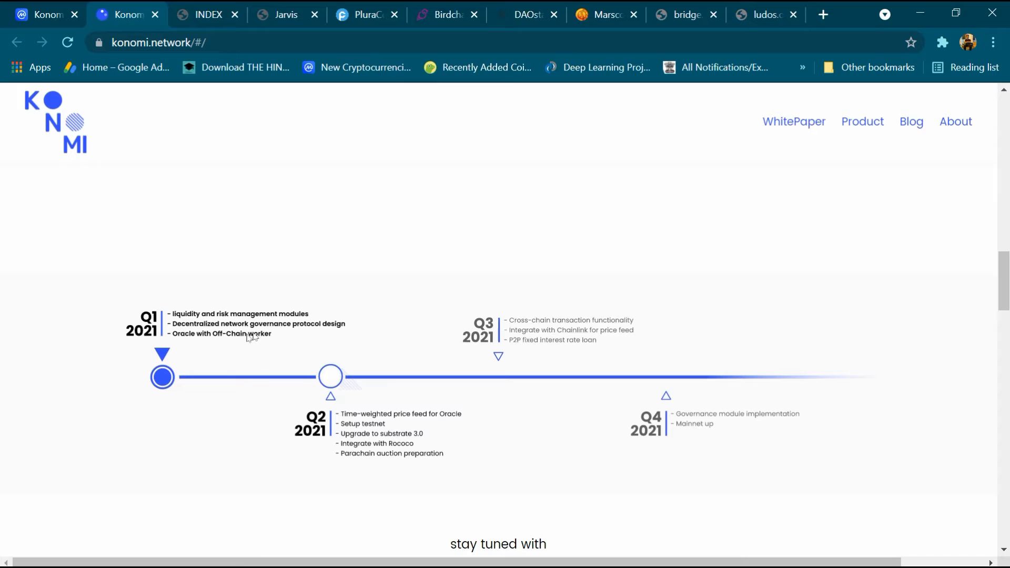
mouse_move(480, 324)
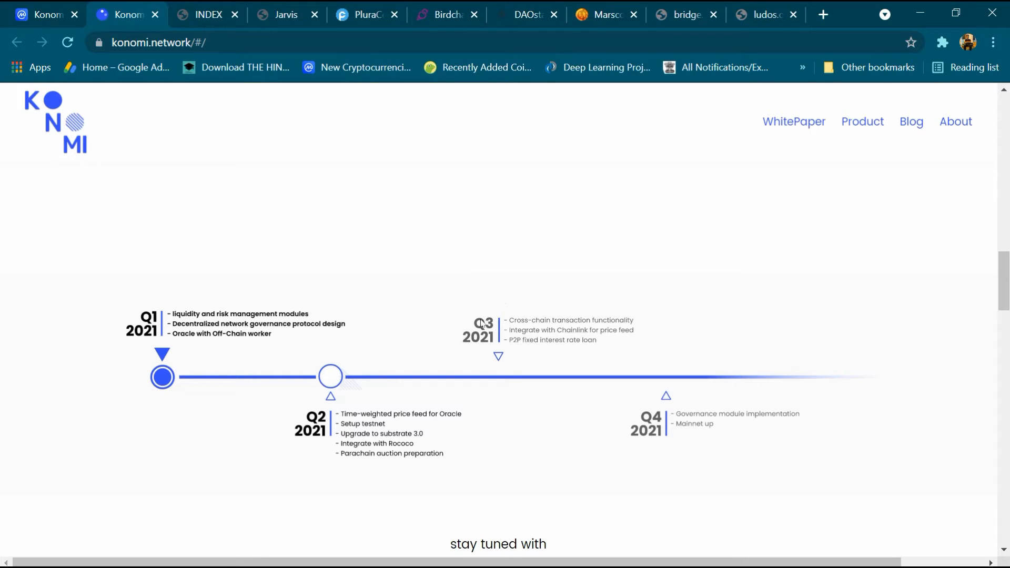
mouse_move(506, 336)
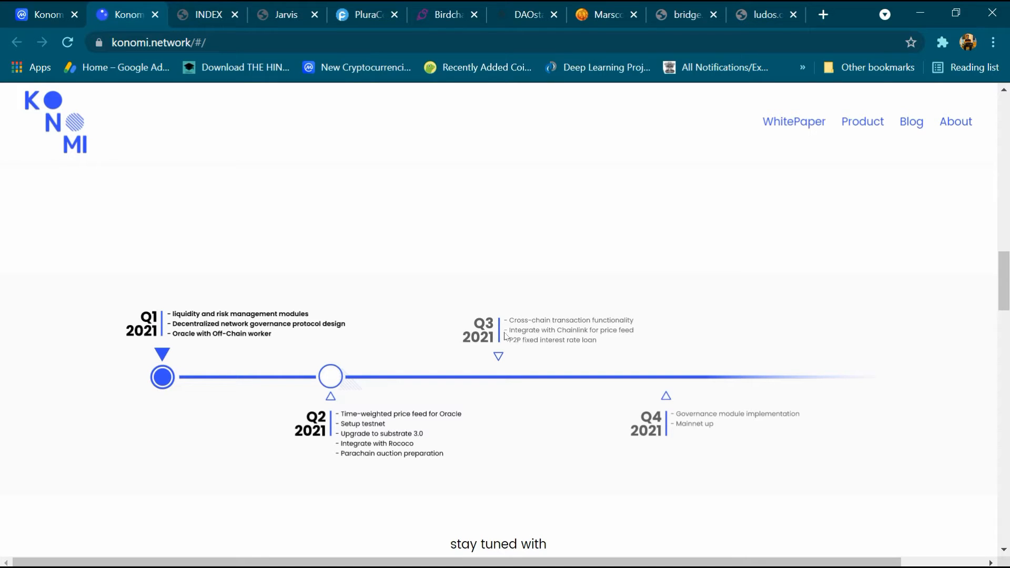
mouse_move(580, 338)
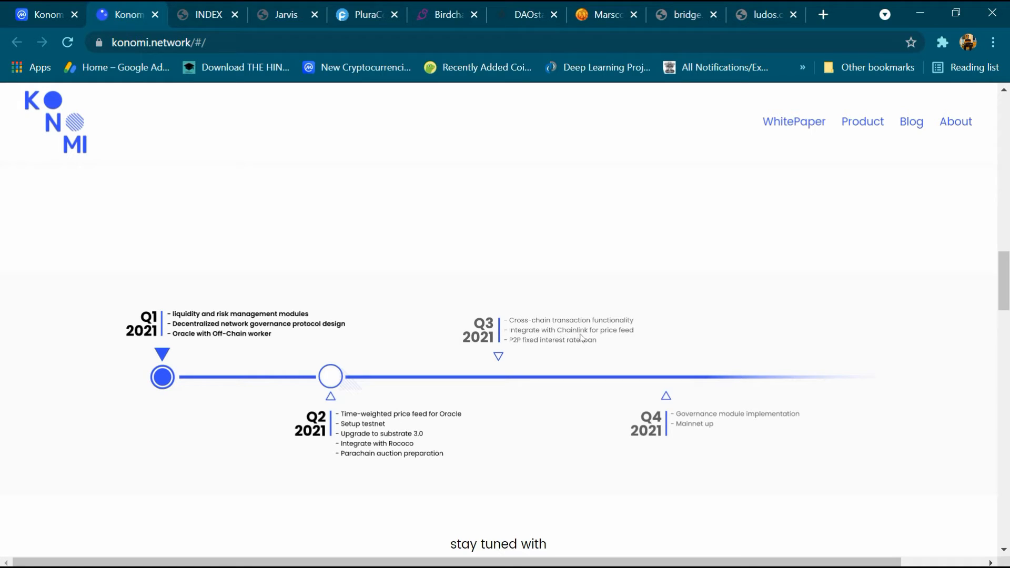
mouse_move(503, 351)
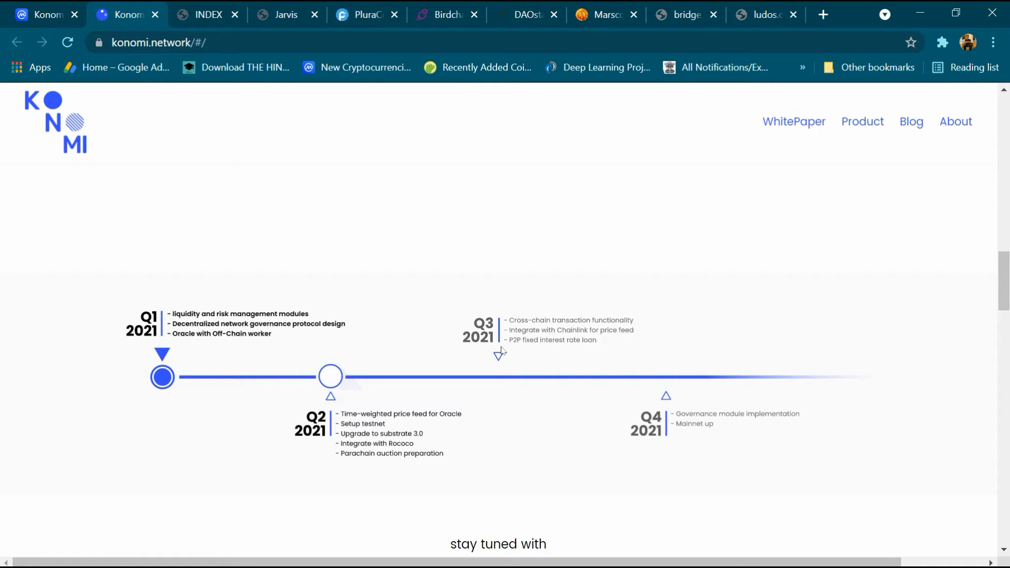
mouse_move(582, 348)
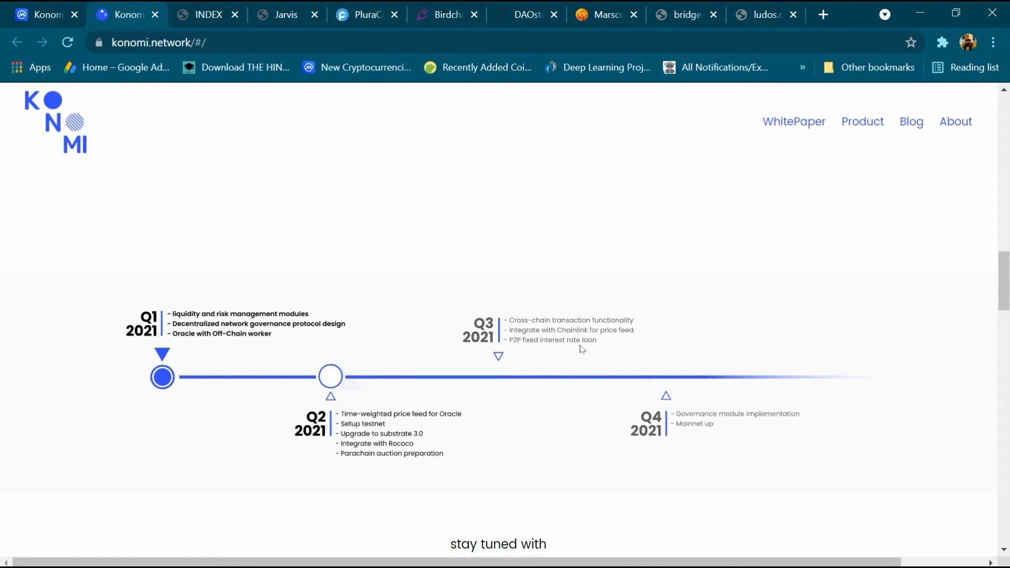
scroll(down, 3)
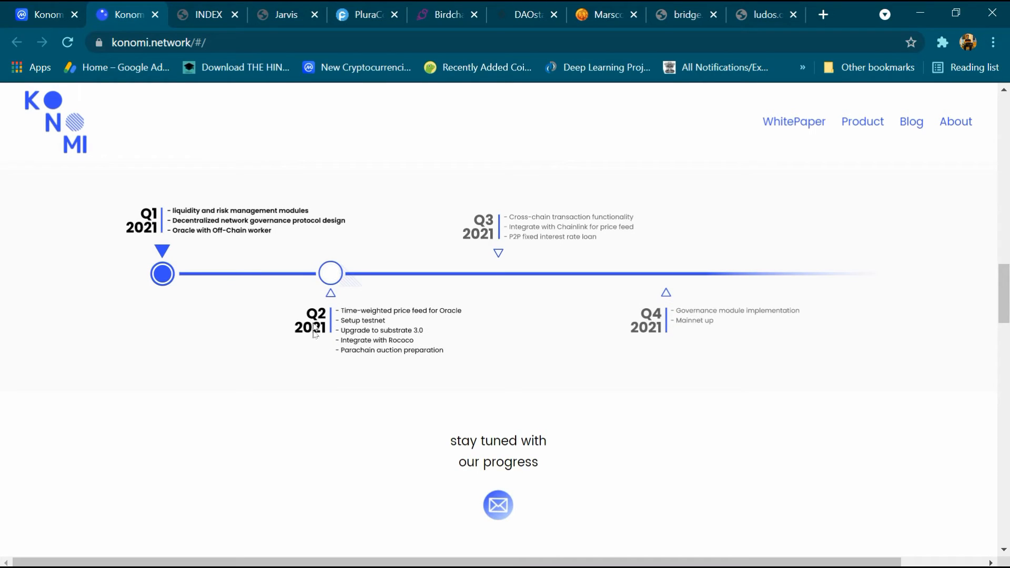
mouse_move(416, 318)
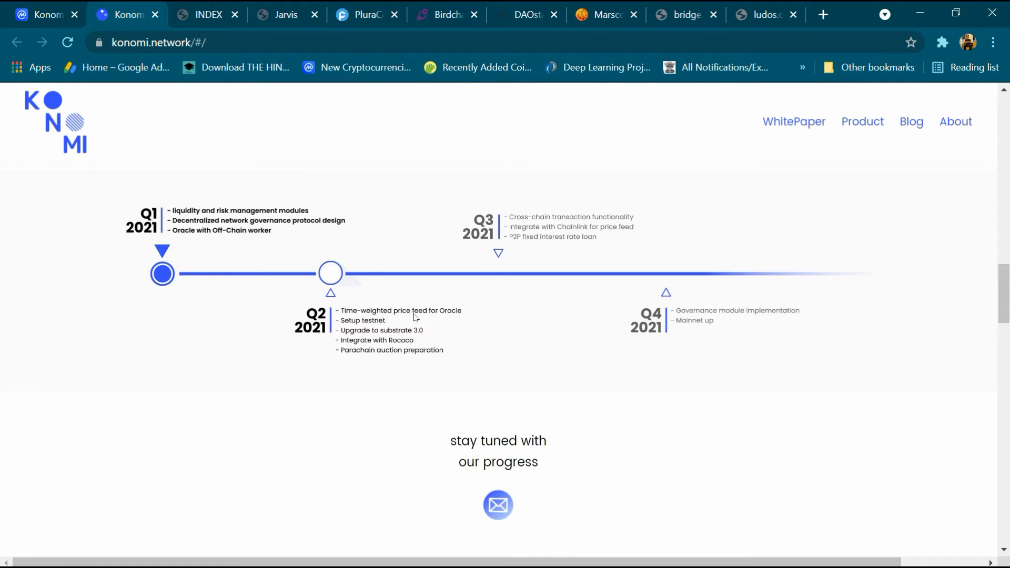
mouse_move(385, 327)
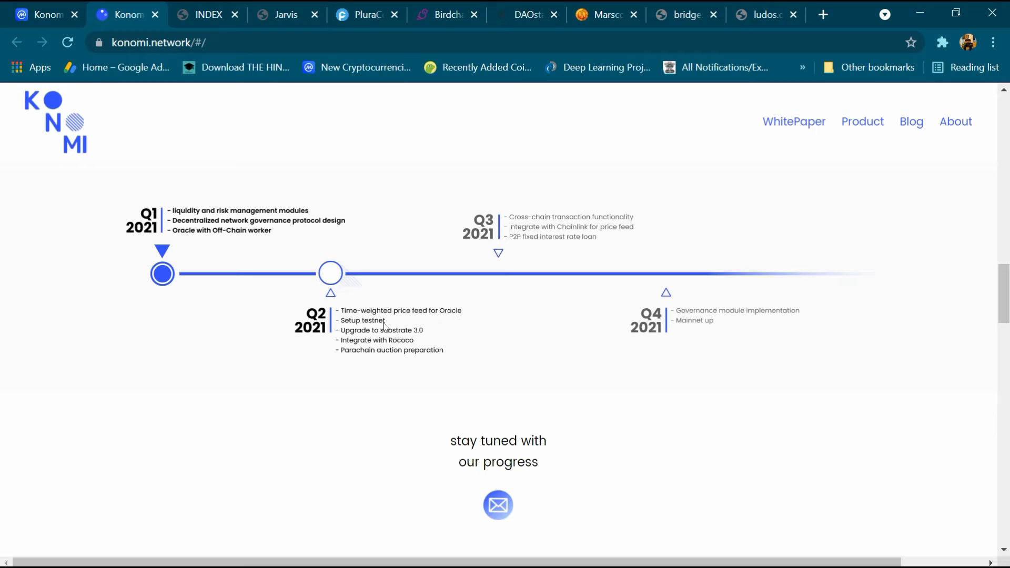
mouse_move(402, 335)
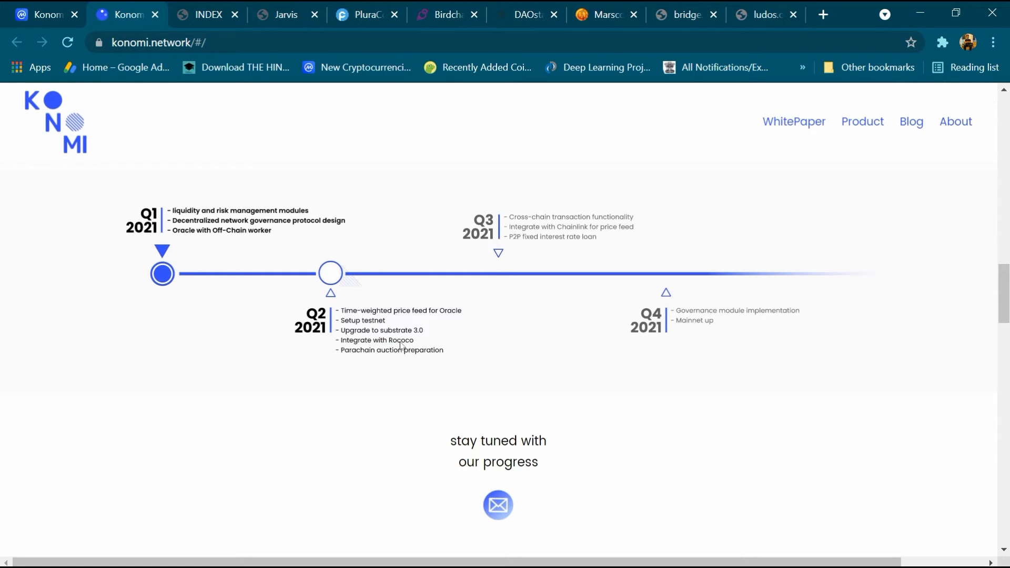
mouse_move(358, 358)
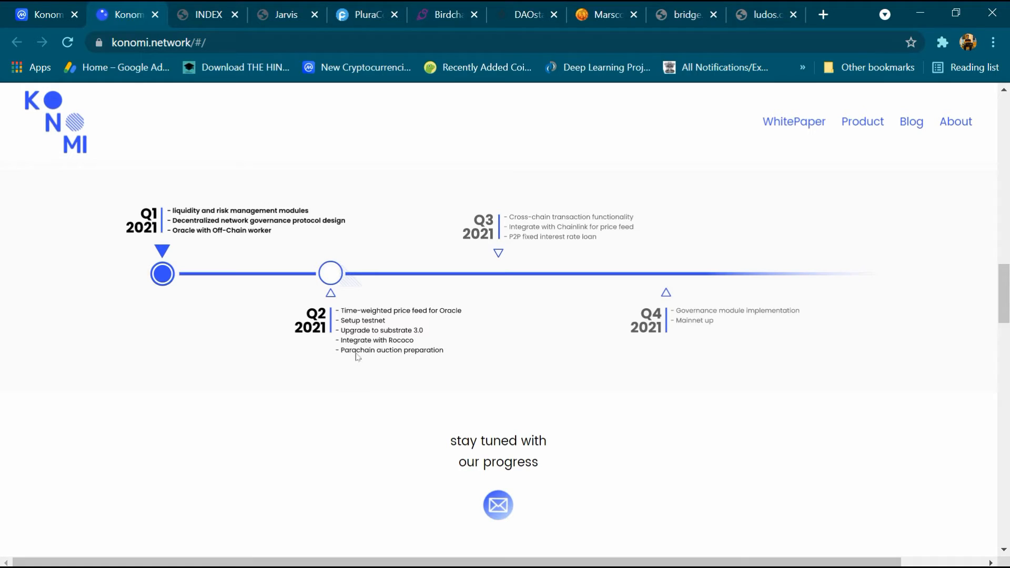
mouse_move(412, 362)
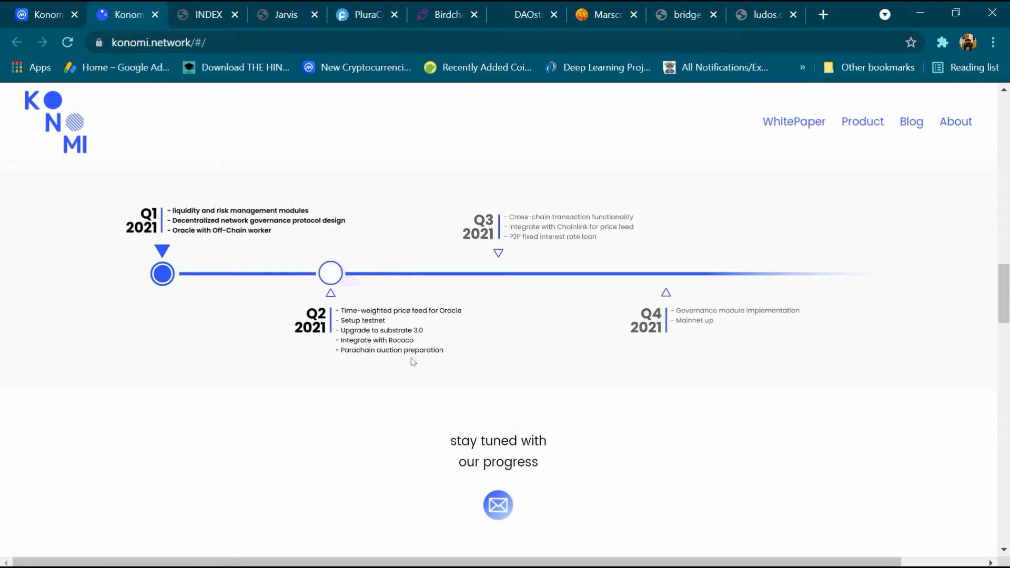
mouse_move(652, 288)
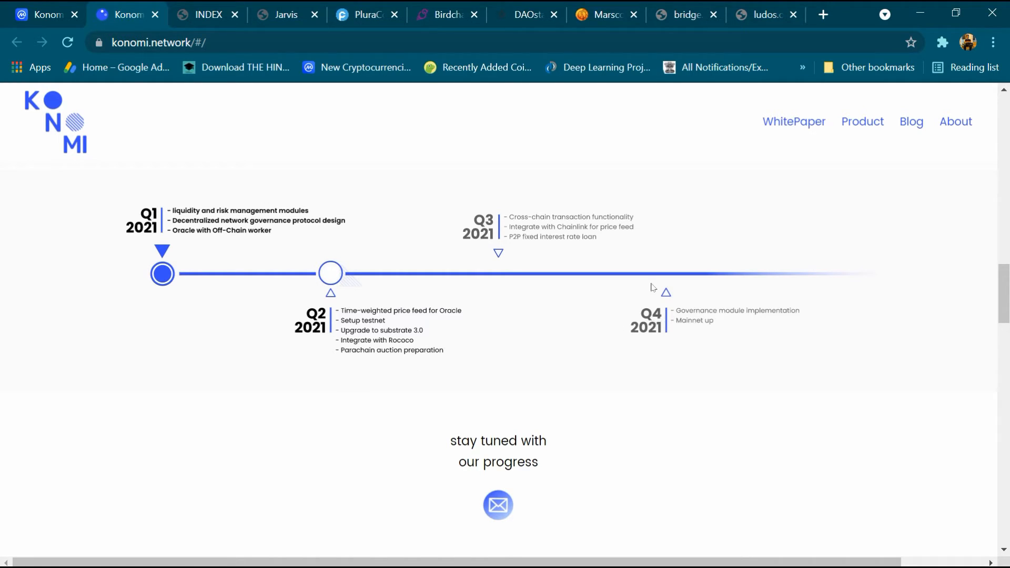
mouse_move(760, 331)
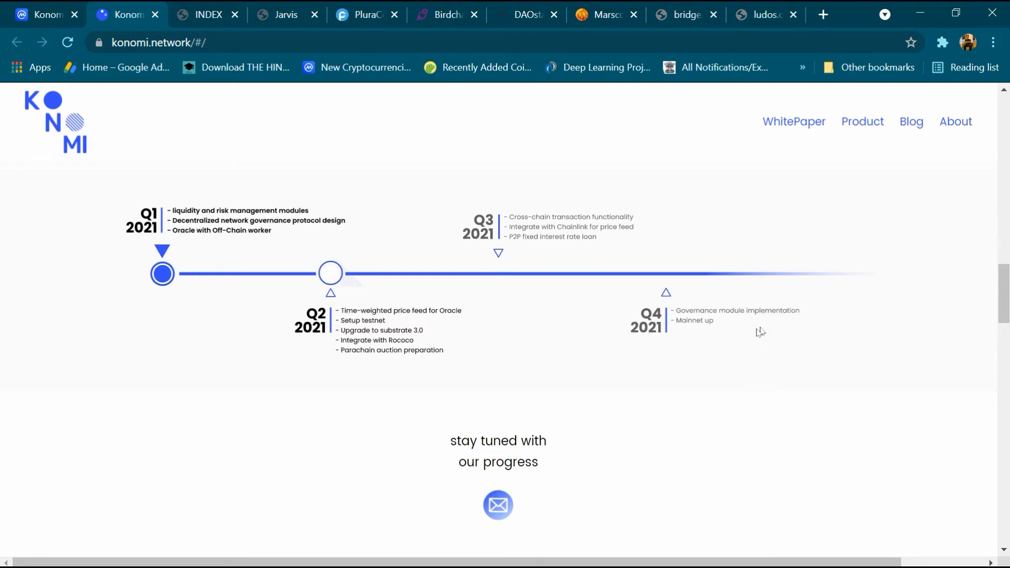
Scroll past Our Blogs and Investors down to The Newsletter signup and footer.
scroll(down, 3)
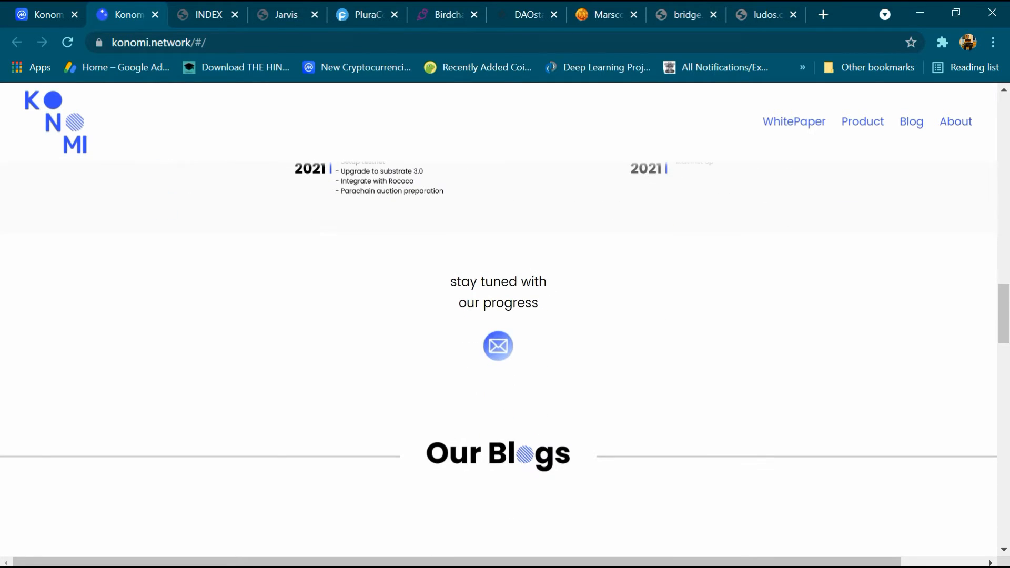
scroll(down, 3)
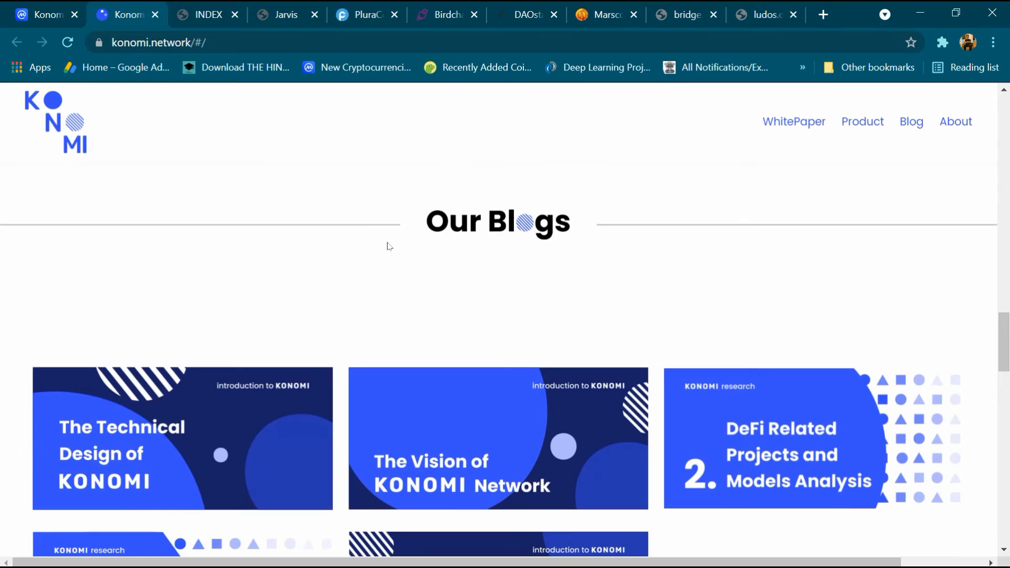
scroll(down, 3)
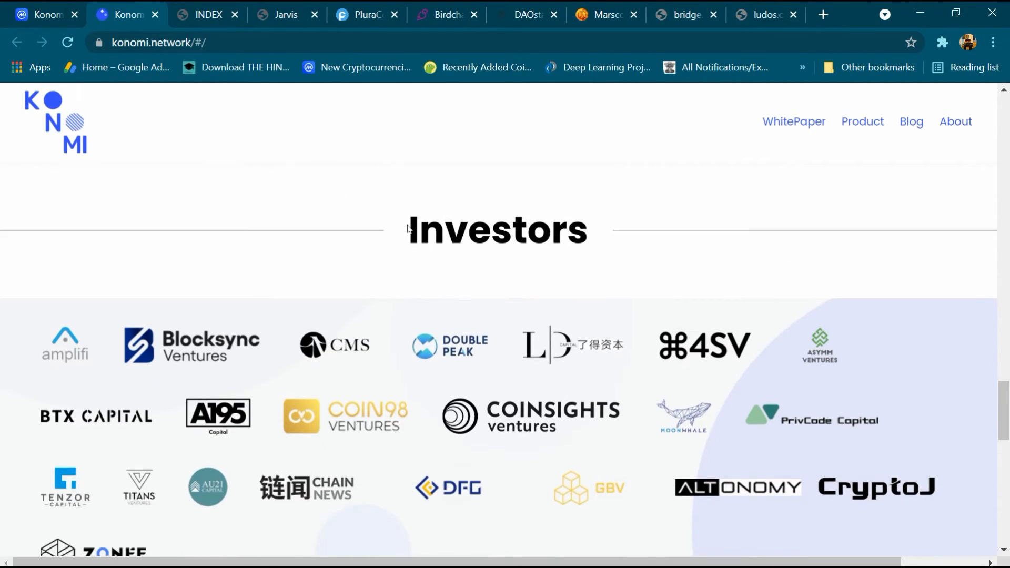
scroll(down, 3)
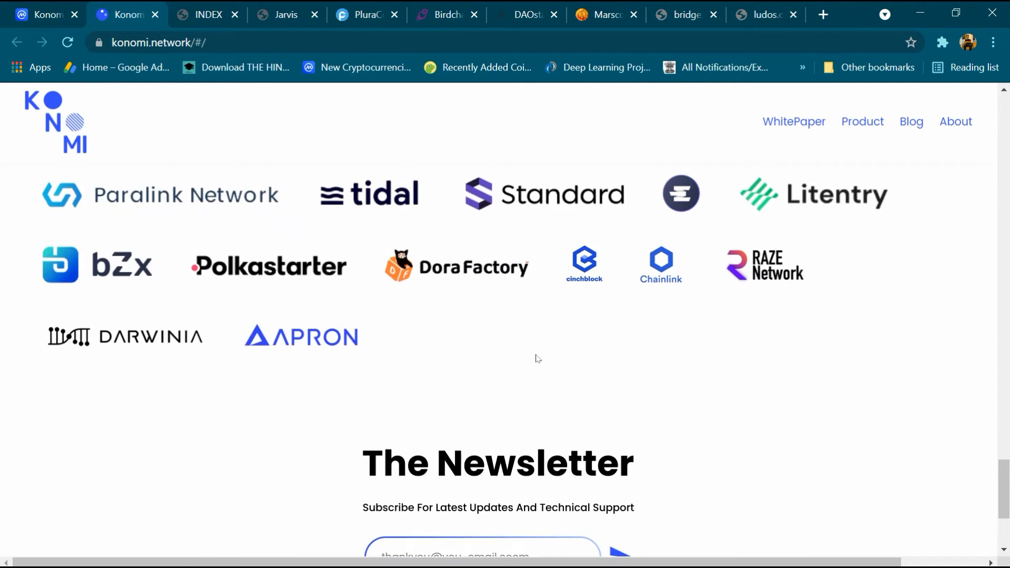
scroll(down, 3)
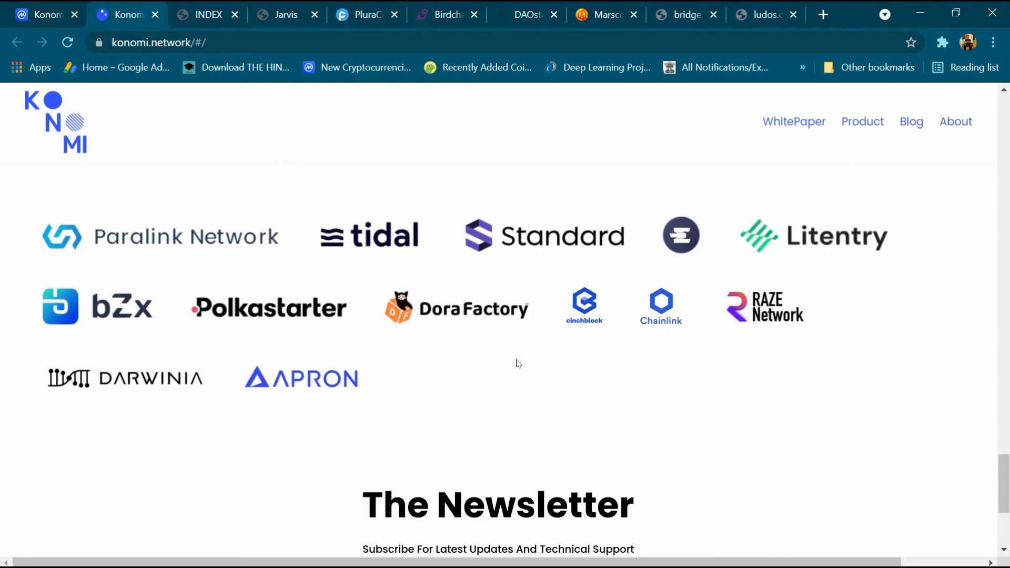
scroll(down, 3)
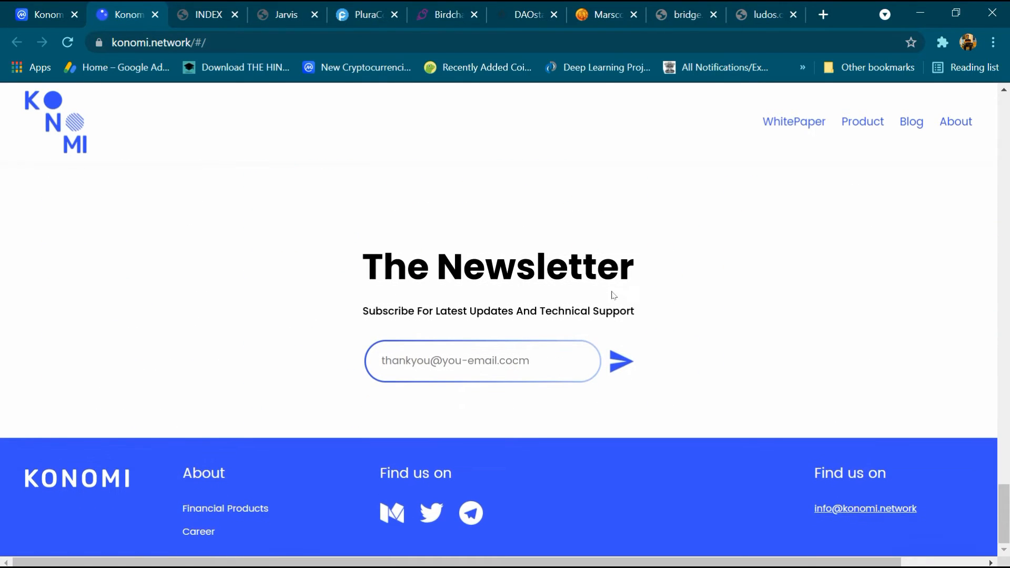
mouse_move(489, 513)
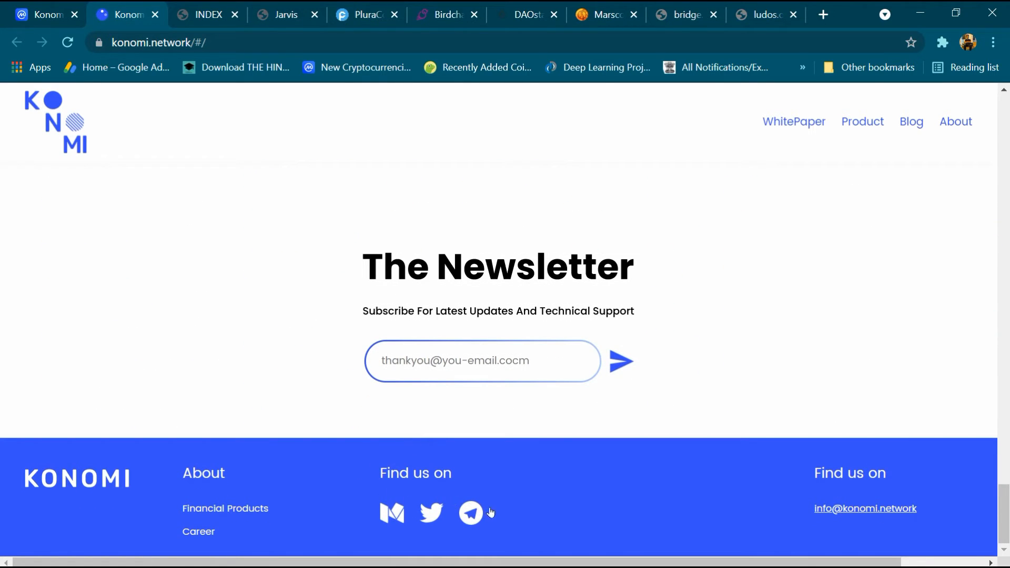
scroll(up, 3)
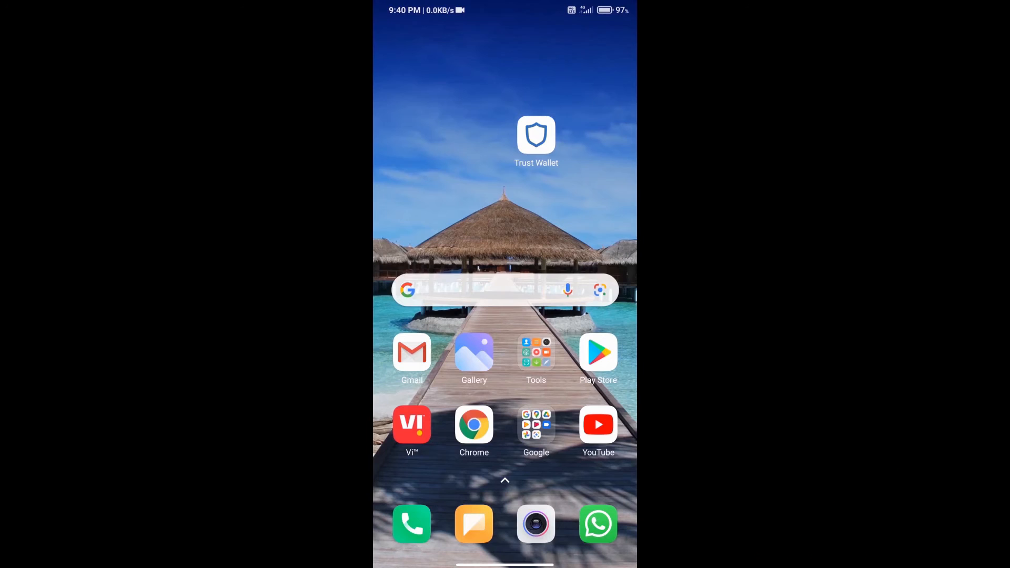
Launch Trust Wallet to the Multi-Coin Wallet 1 overview.
click(536, 136)
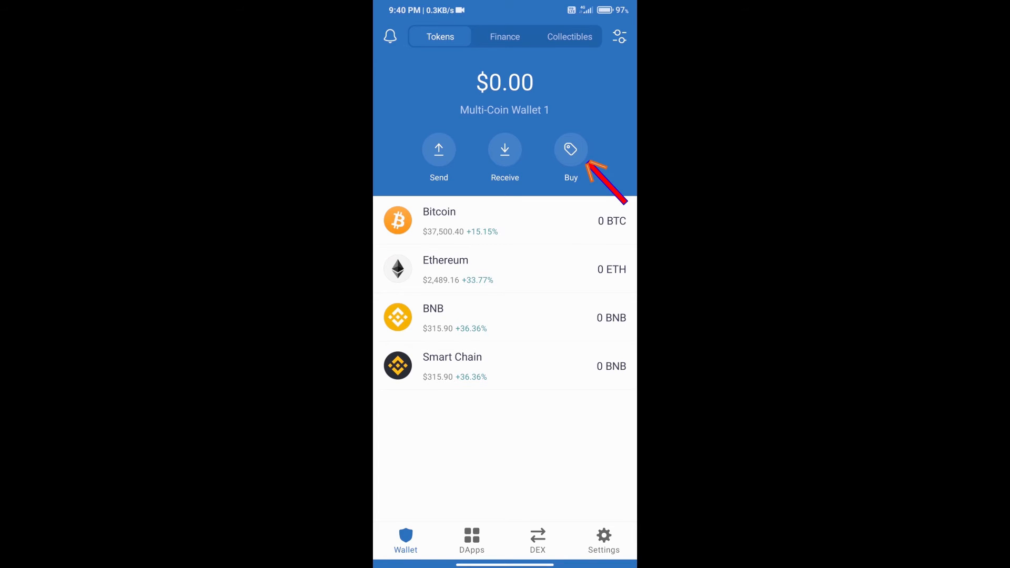
click(570, 150)
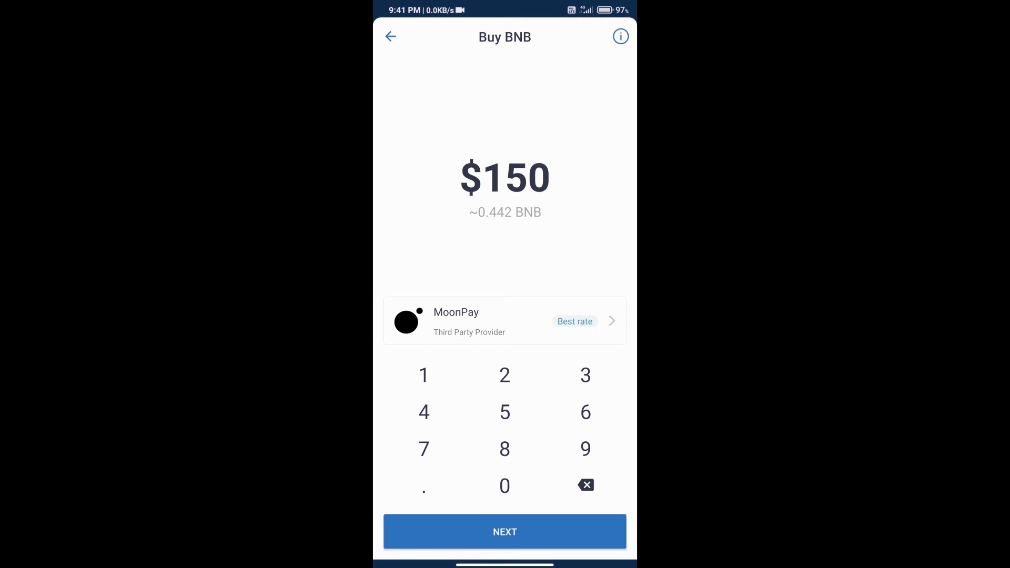
click(390, 37)
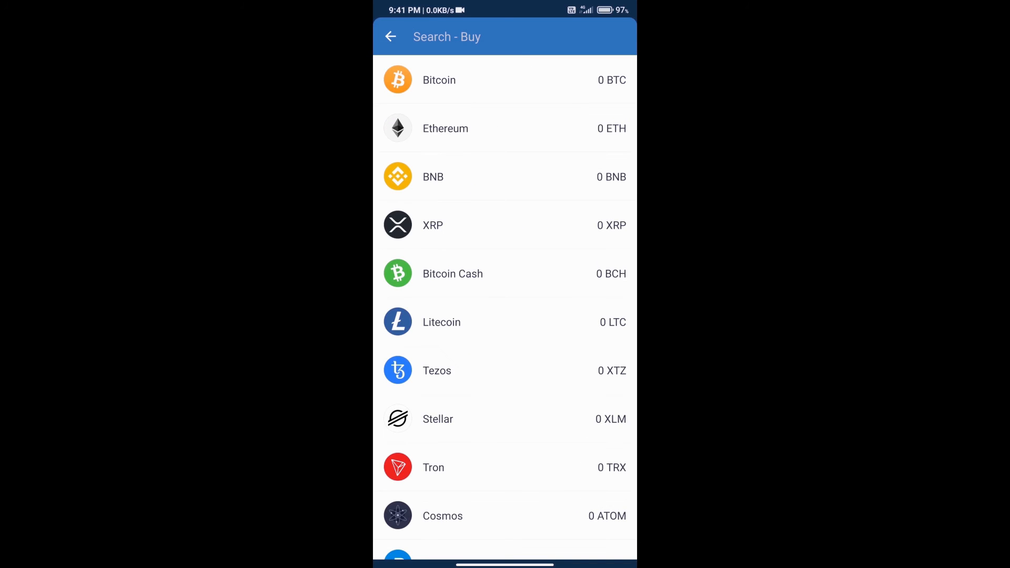
click(390, 36)
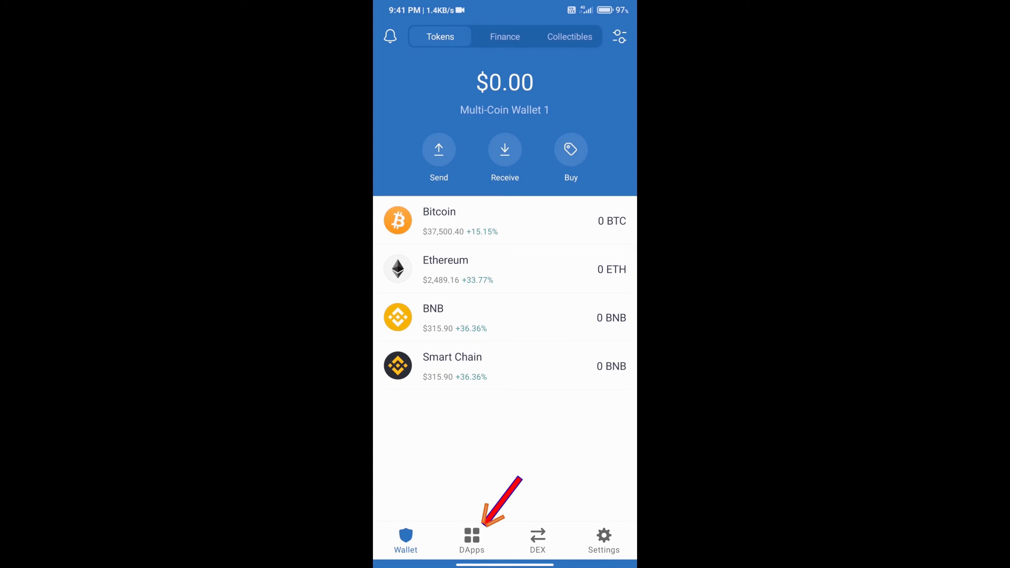
Launch the Uniswap Exchange DApp from Trust Wallet's DApps browser.
click(471, 540)
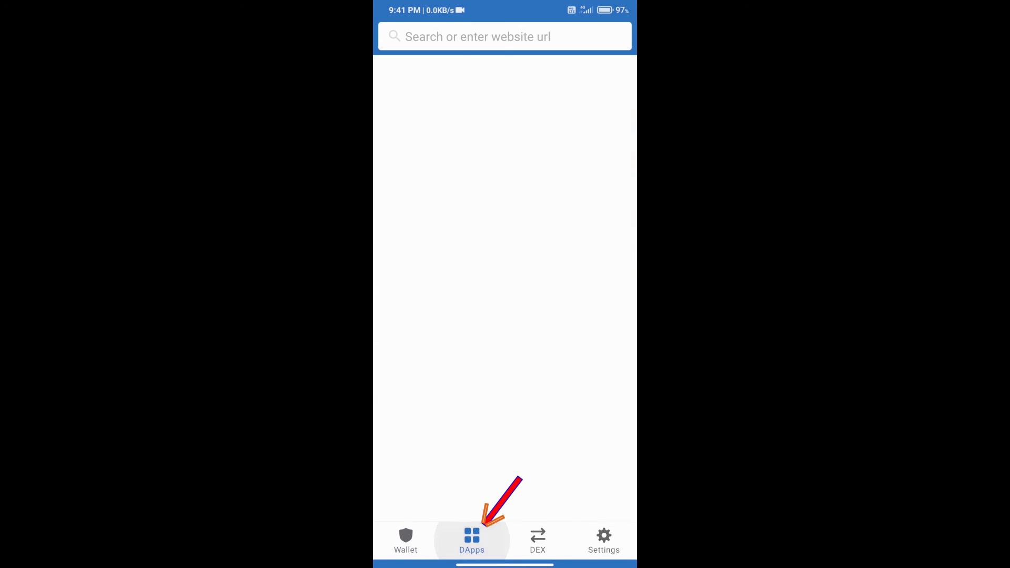
click(471, 539)
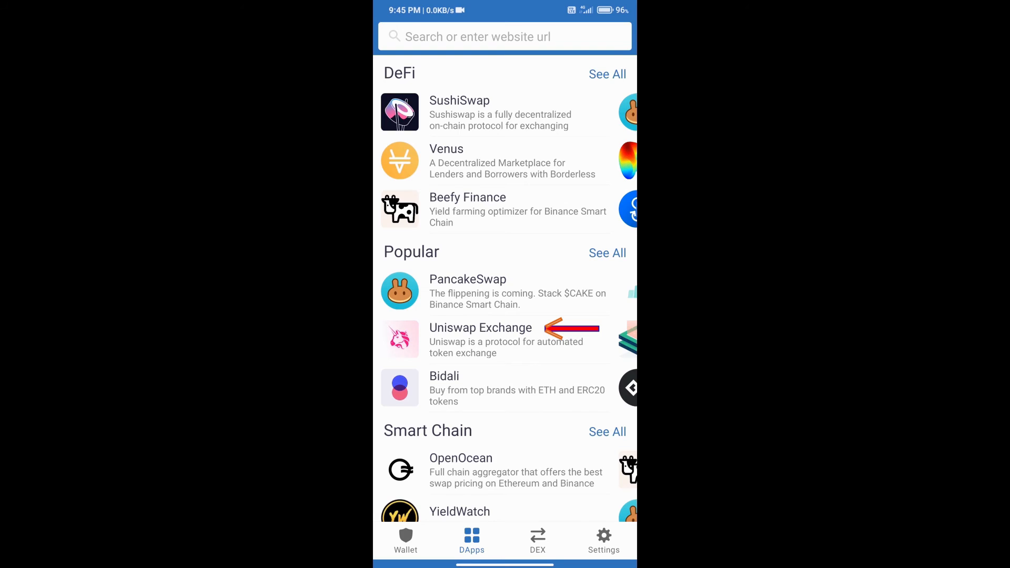
click(480, 338)
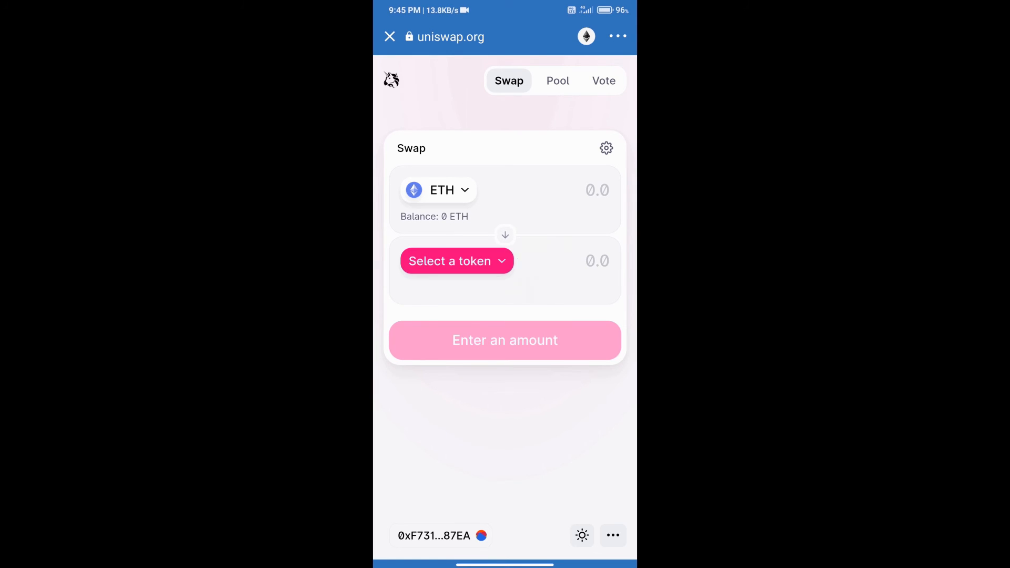
Pick a token to receive and bring up the swap transaction settings.
click(456, 261)
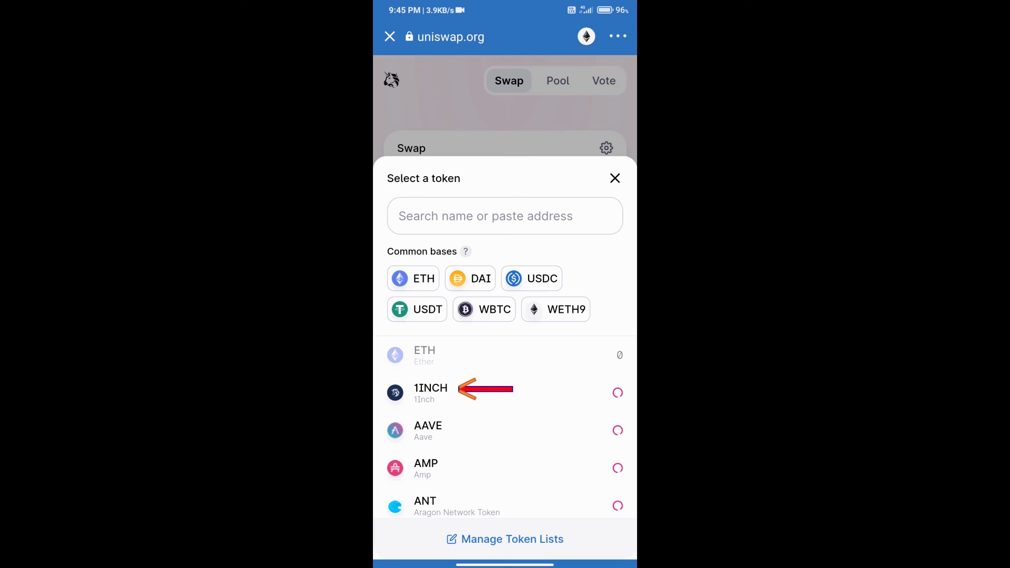
click(430, 392)
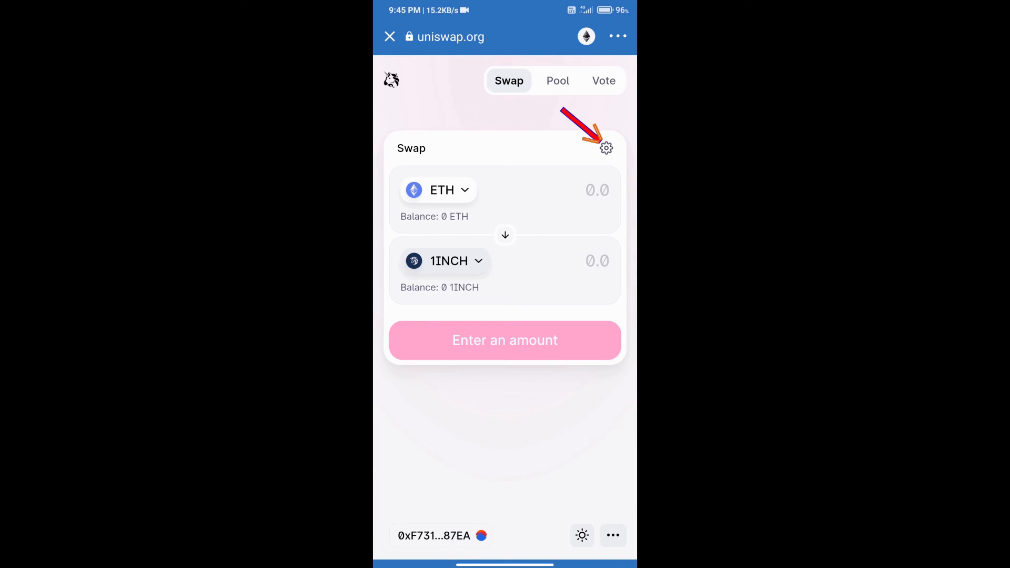
click(606, 149)
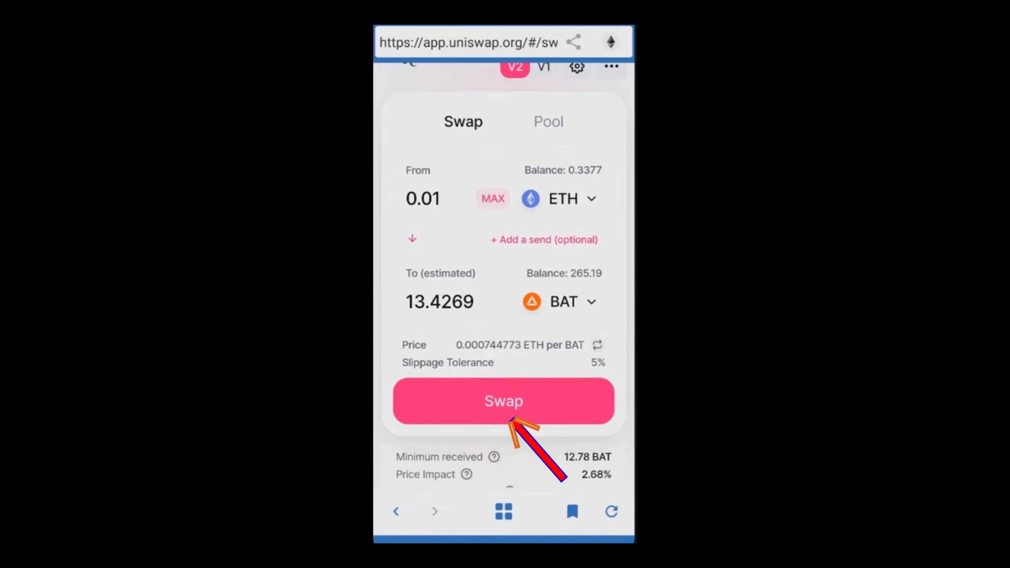
Swap, confirm and approve the 0.01 ETH to BAT transaction in the wallet.
click(504, 401)
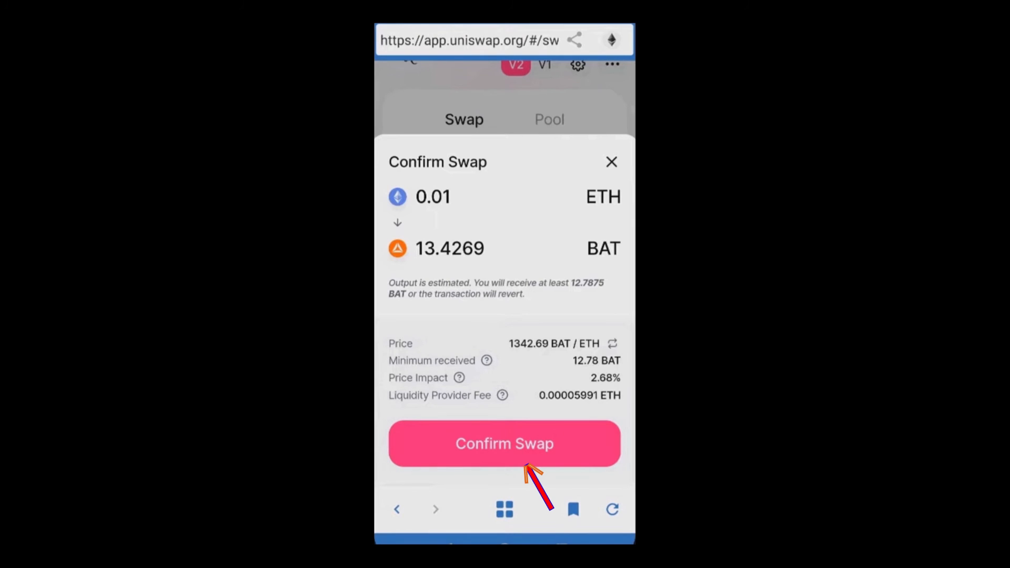
click(504, 443)
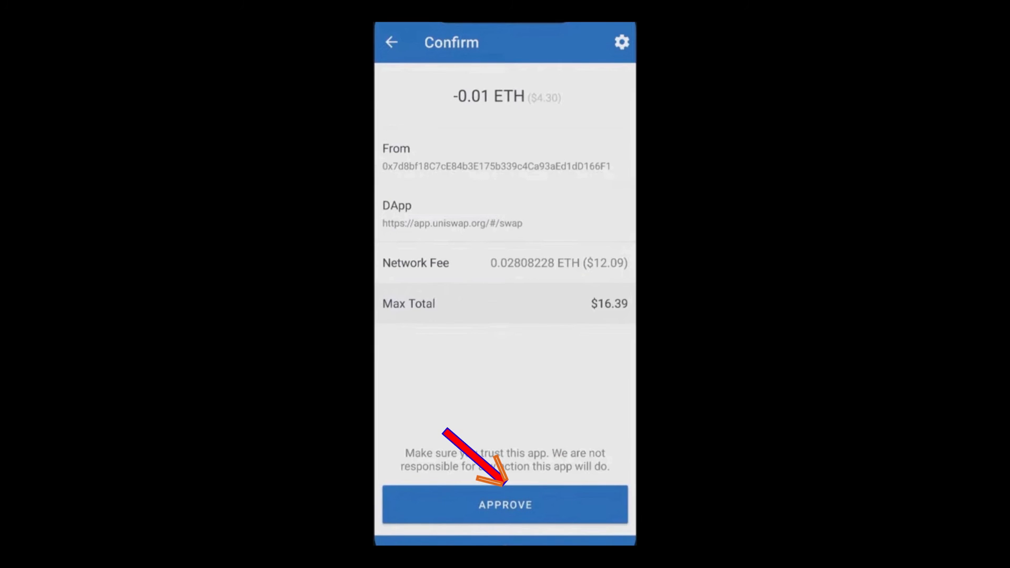
click(504, 504)
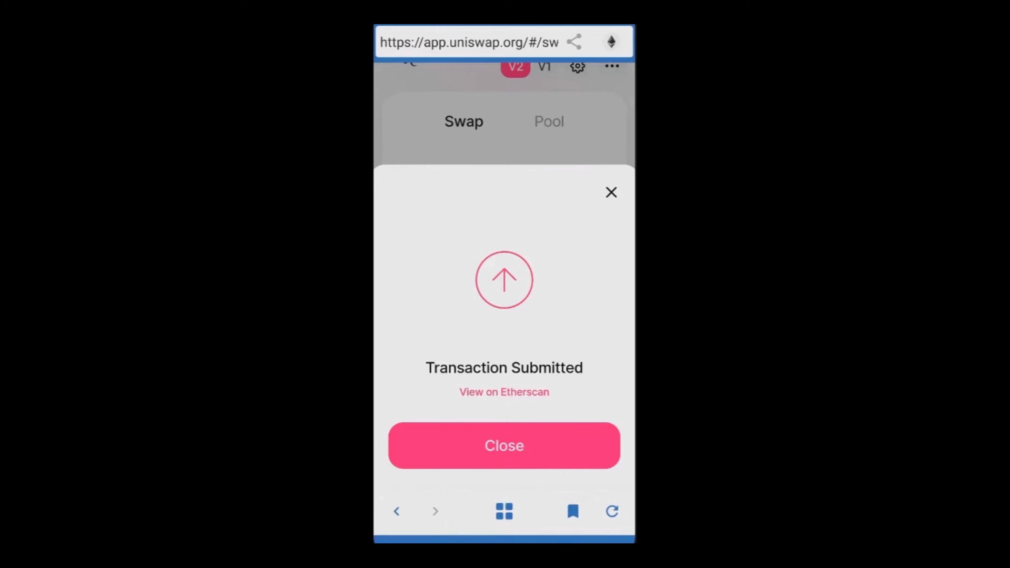